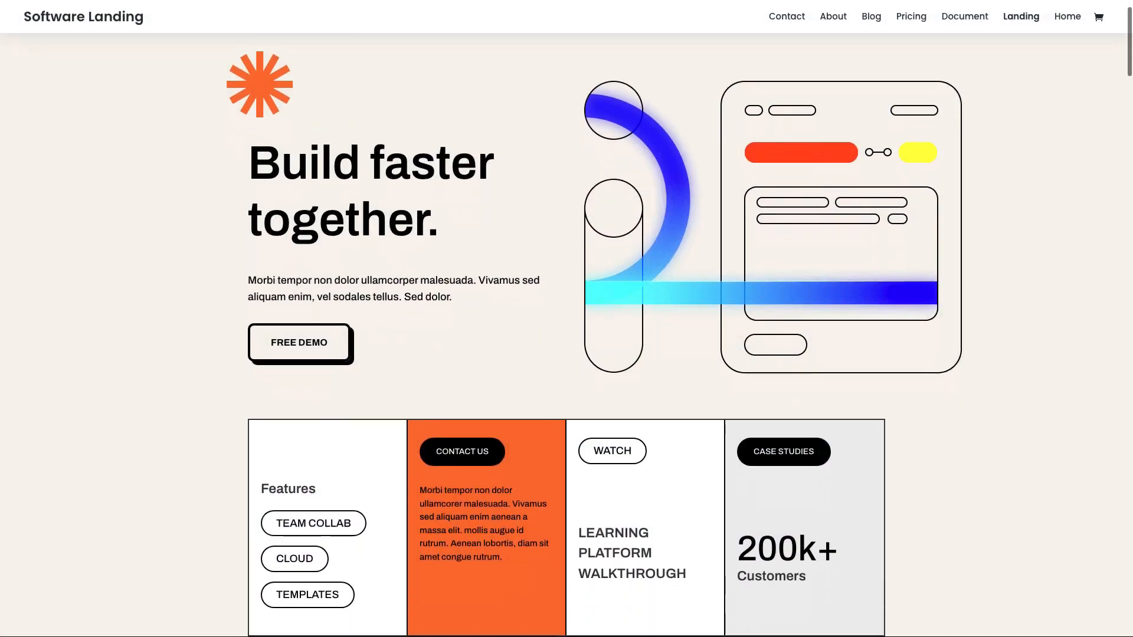
# Step: Scroll down through the Software Landing page to view its sections
pyautogui.scroll(-3)
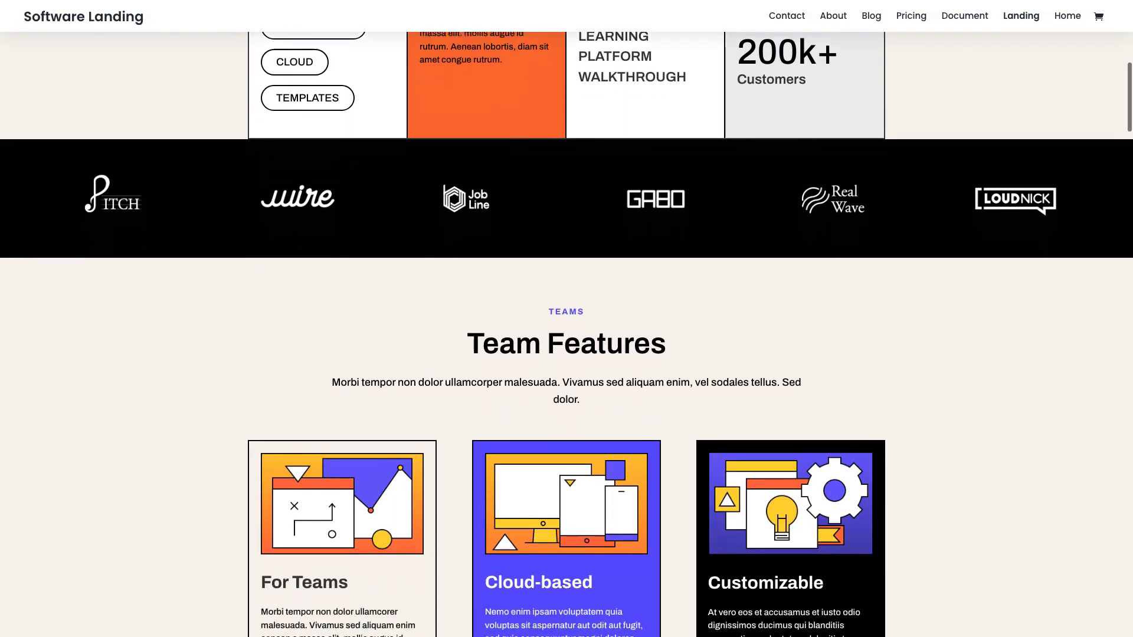
pyautogui.scroll(-3)
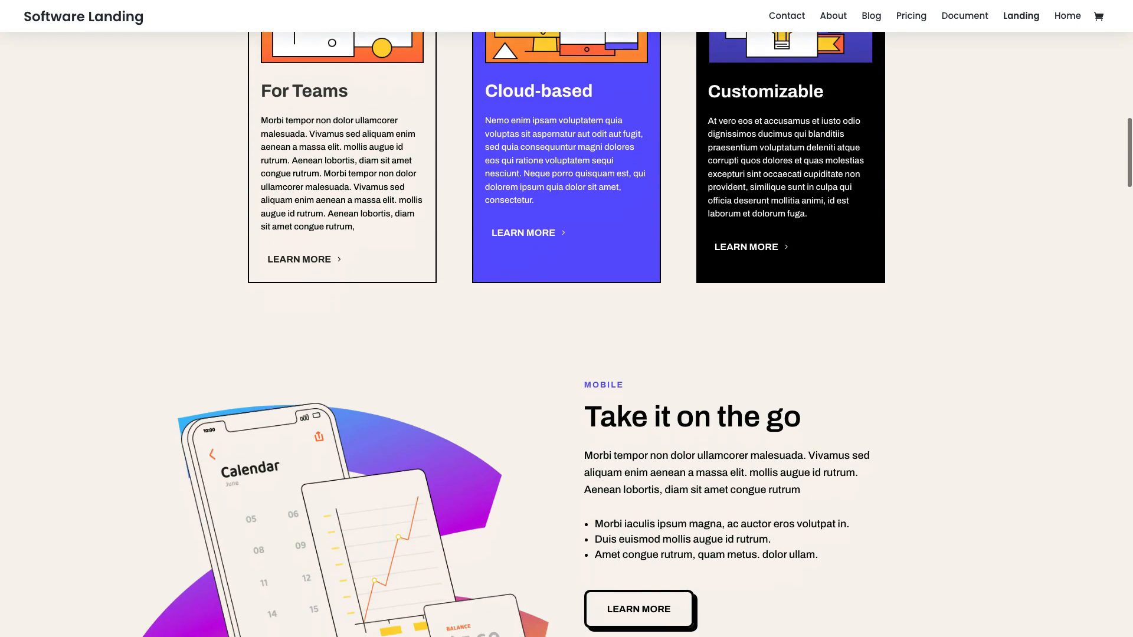
pyautogui.scroll(-3)
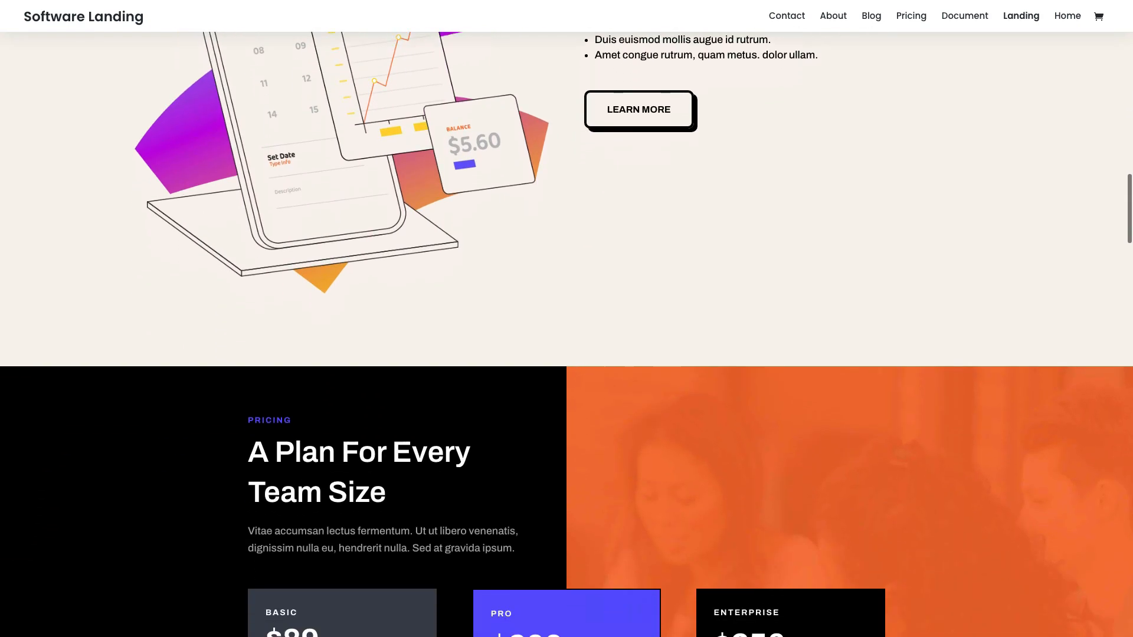
pyautogui.scroll(-3)
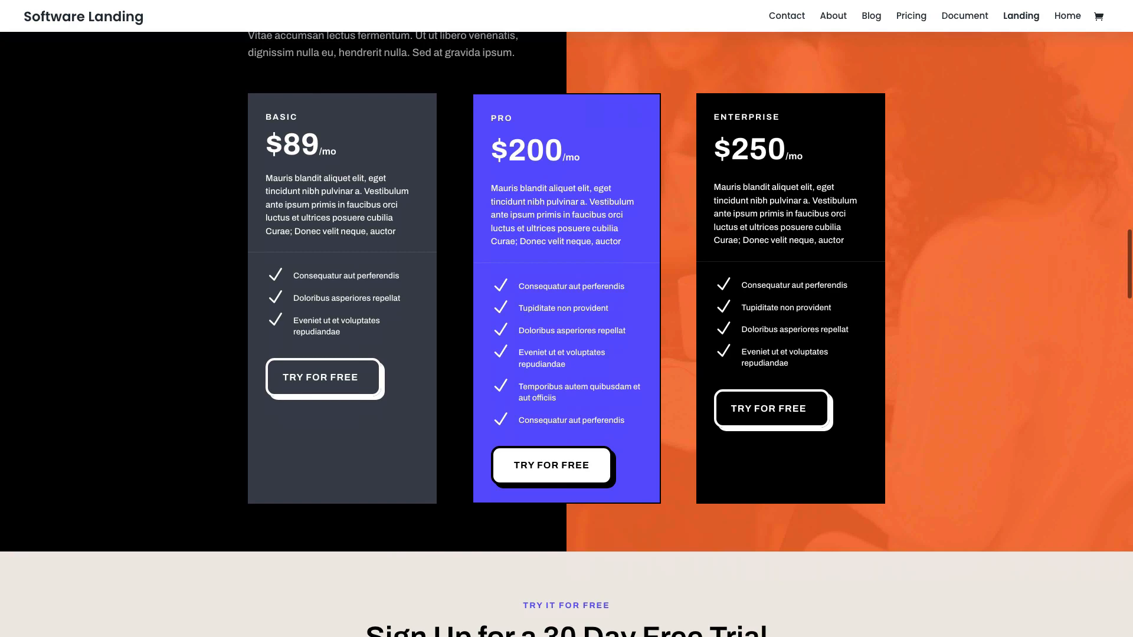
pyautogui.scroll(-3)
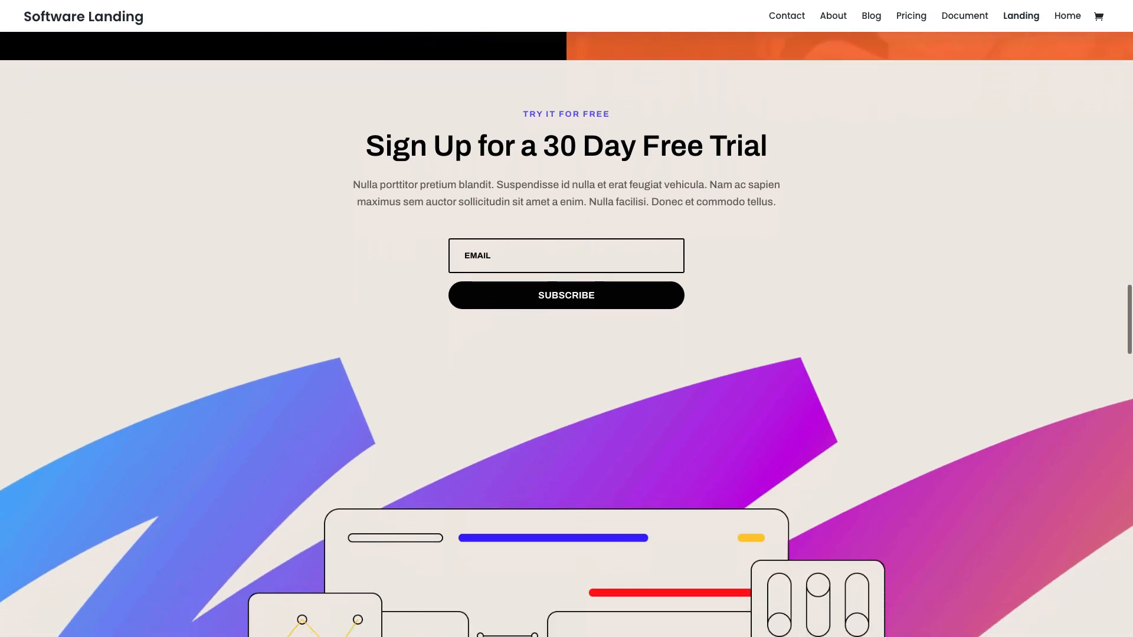
pyautogui.scroll(-3)
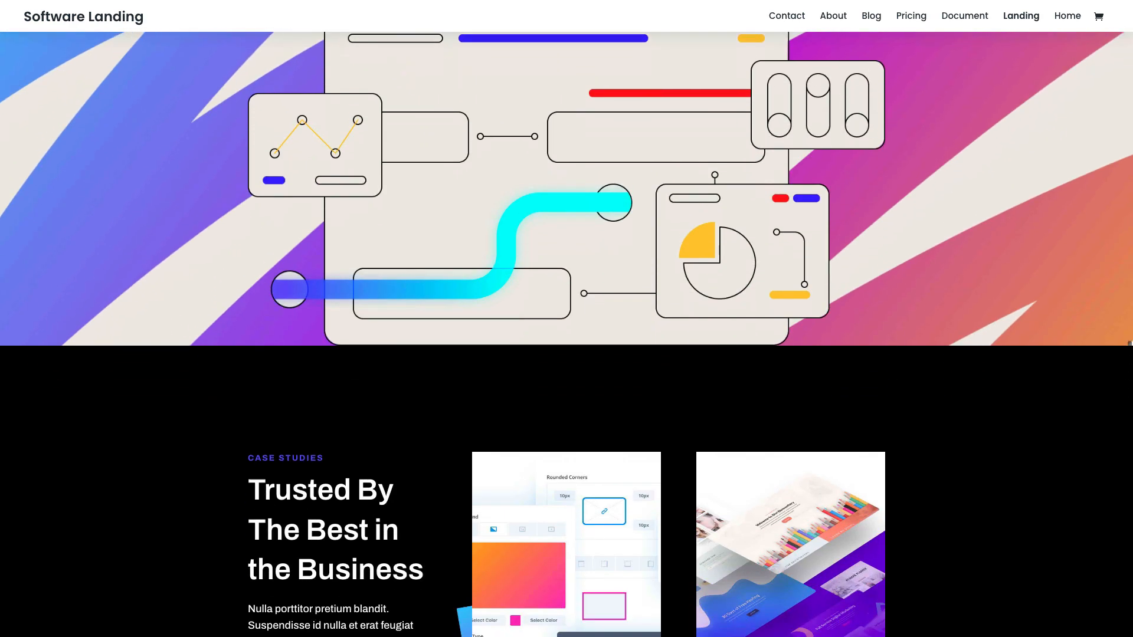
# Step: Switch to the About page from the header menu and scroll through it
pyautogui.click(831, 16)
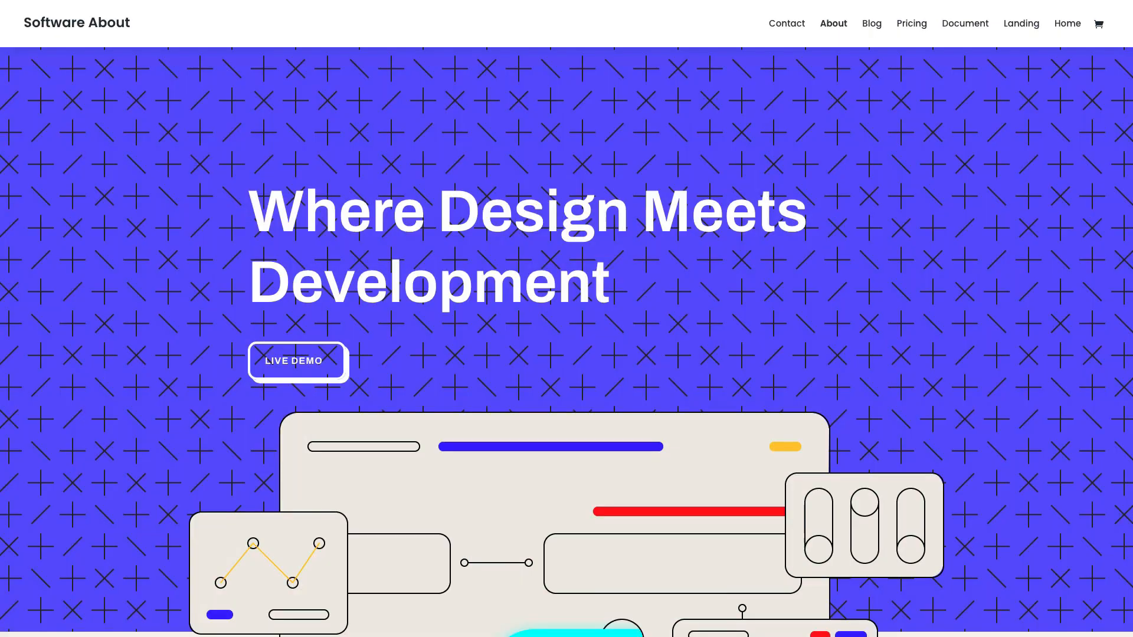
pyautogui.scroll(-3)
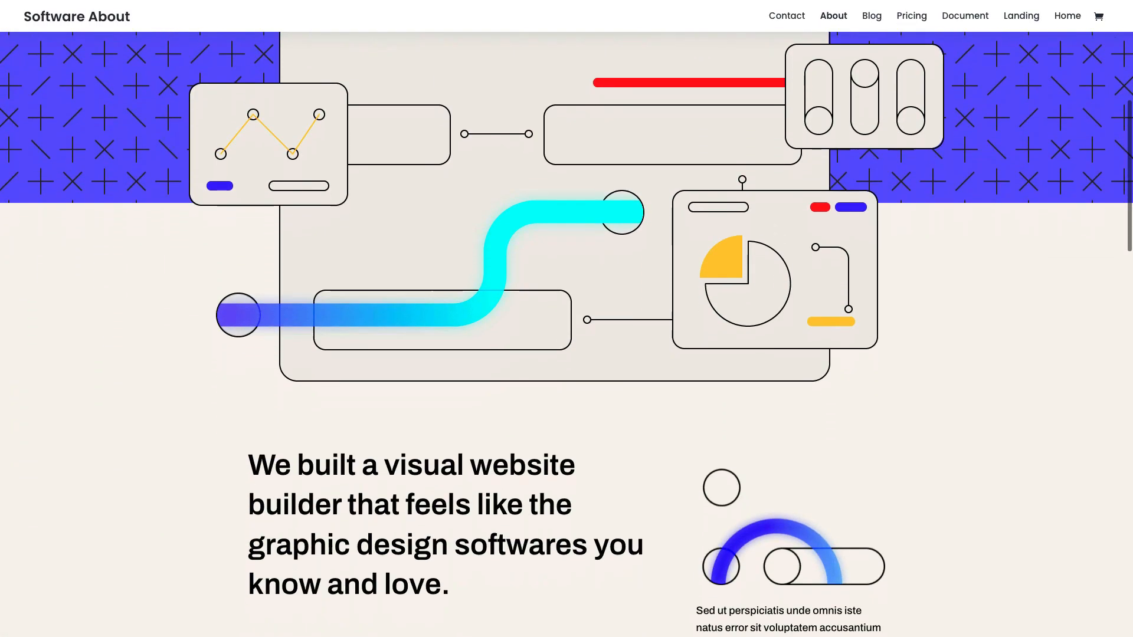
pyautogui.scroll(-3)
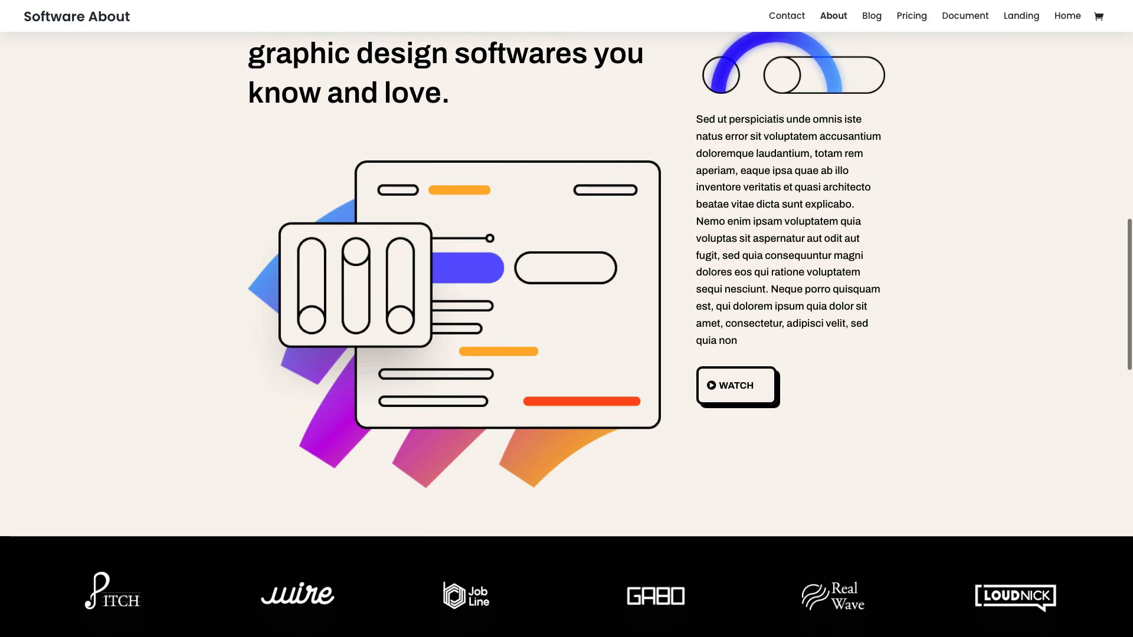
pyautogui.scroll(-3)
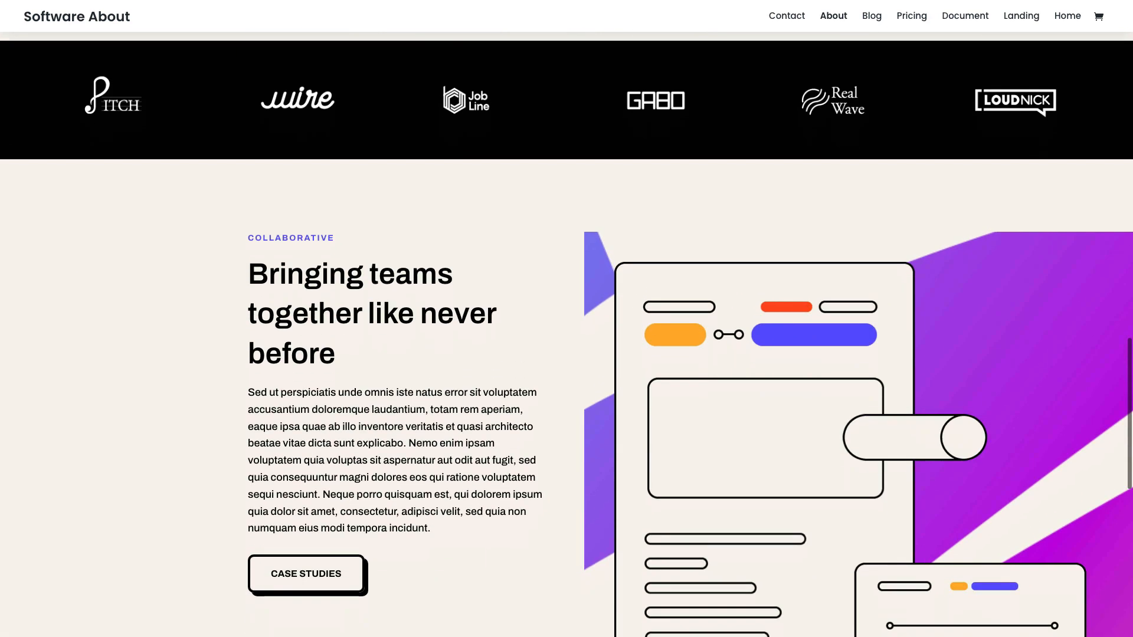
# Step: Visit the Pricing, Document and Contact pages, then finish scrolling the Home page
pyautogui.click(911, 15)
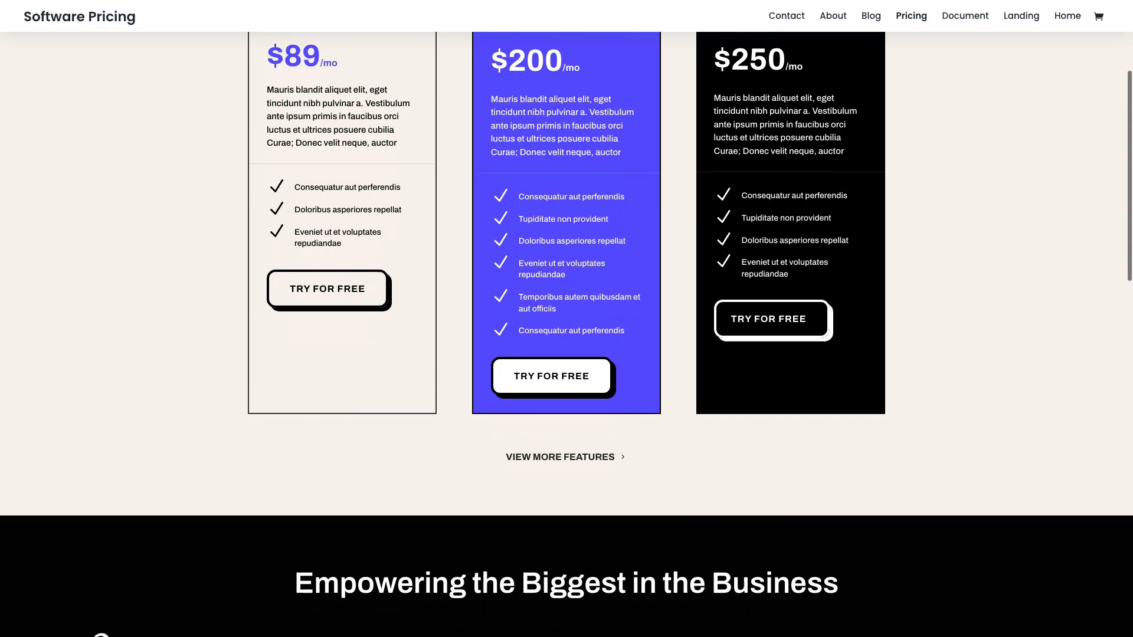
pyautogui.click(964, 16)
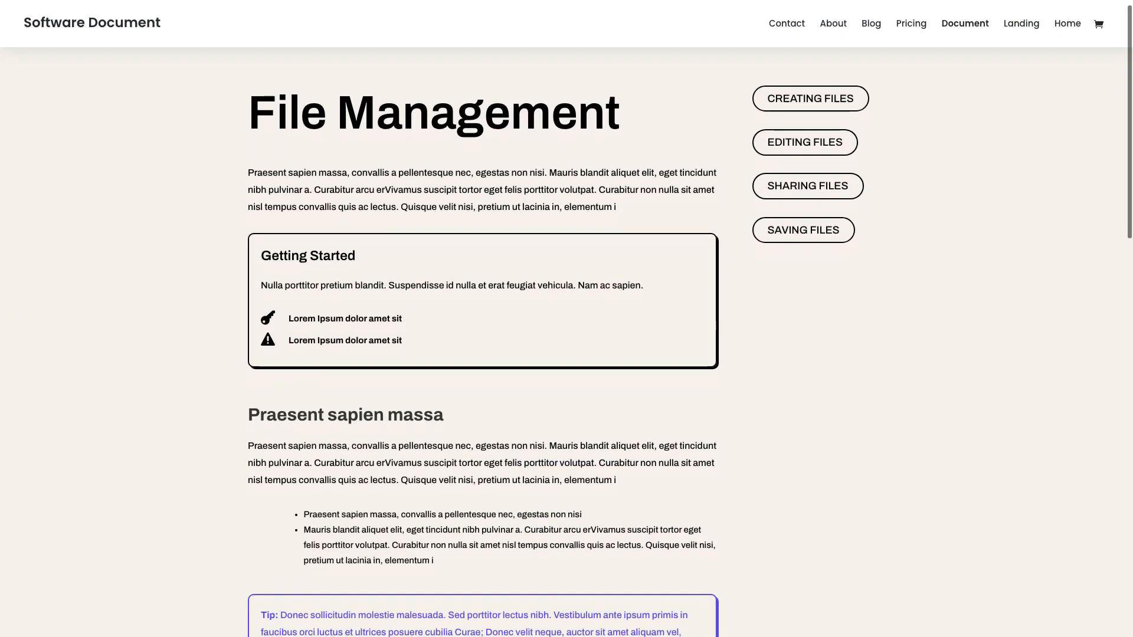
pyautogui.scroll(-3)
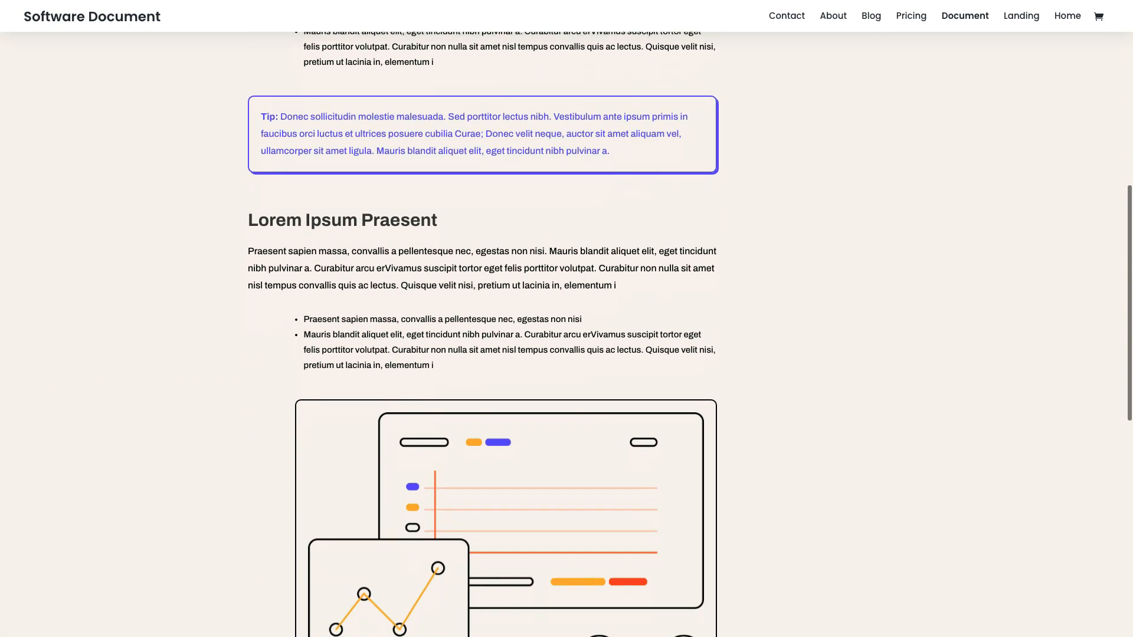
pyautogui.click(786, 15)
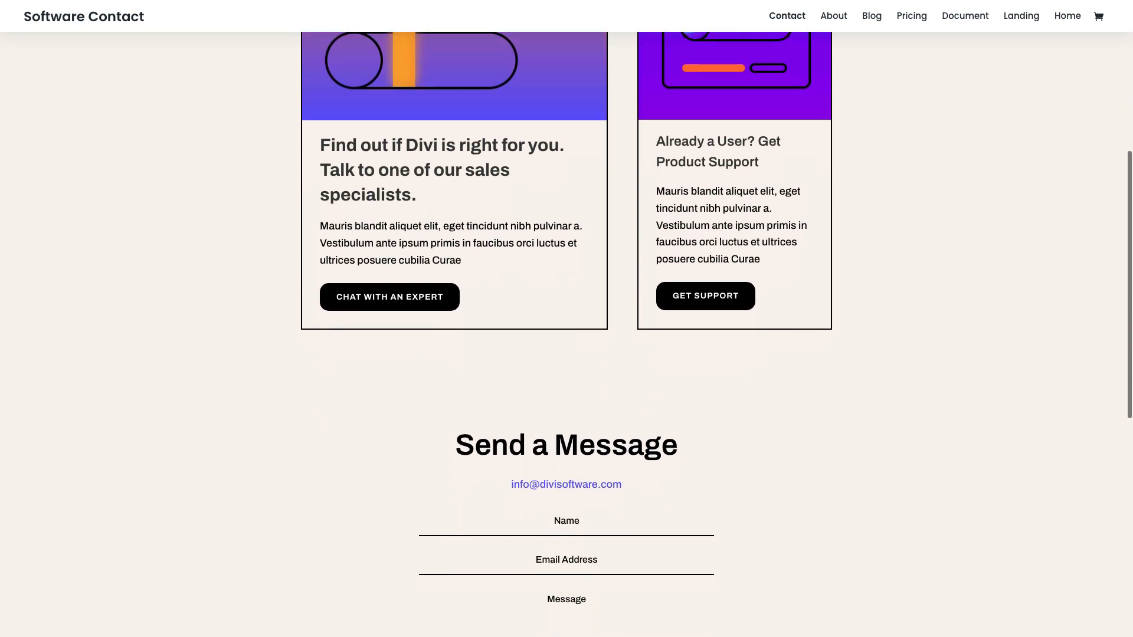
pyautogui.click(1066, 16)
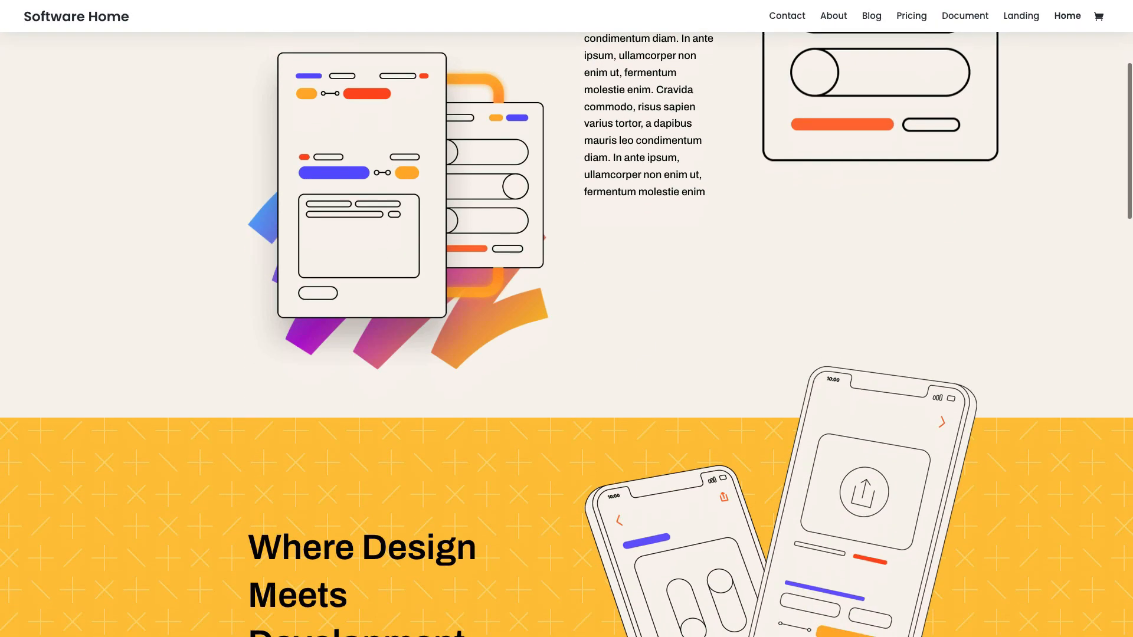
pyautogui.scroll(-3)
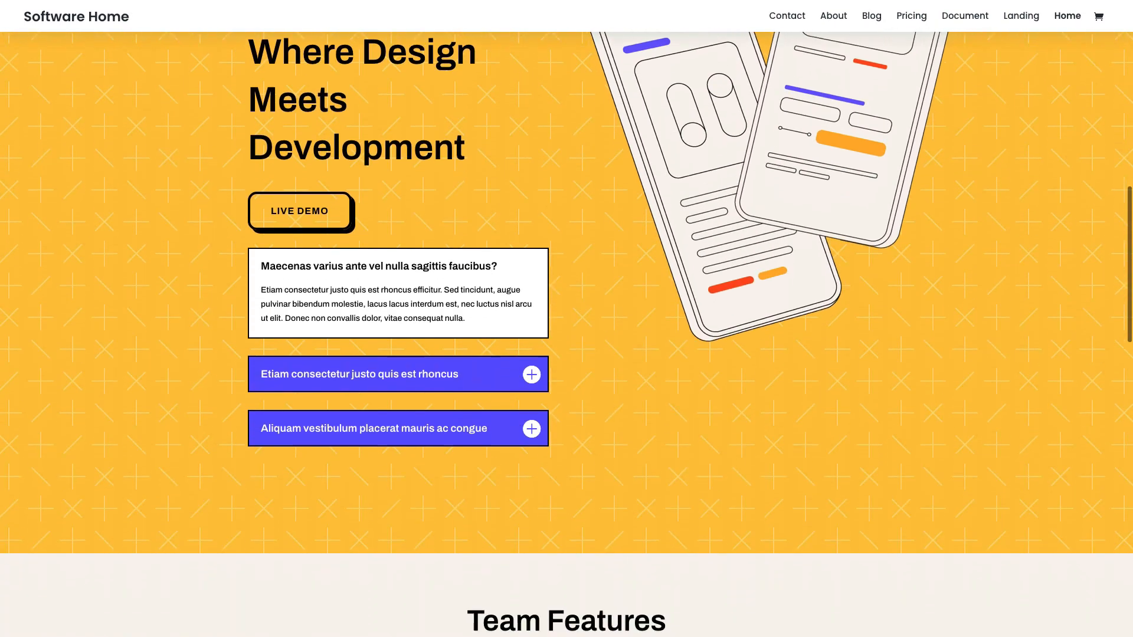
pyautogui.scroll(-3)
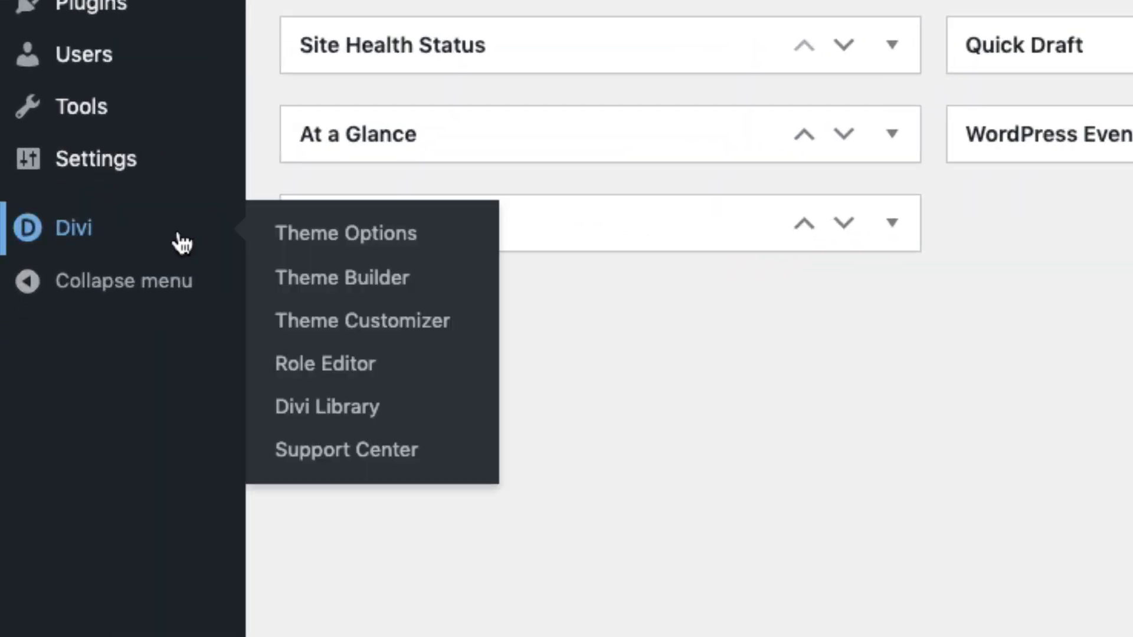
# Step: Go to Divi Theme Options > Updates and focus the API Key field beside the filled Username
pyautogui.click(346, 233)
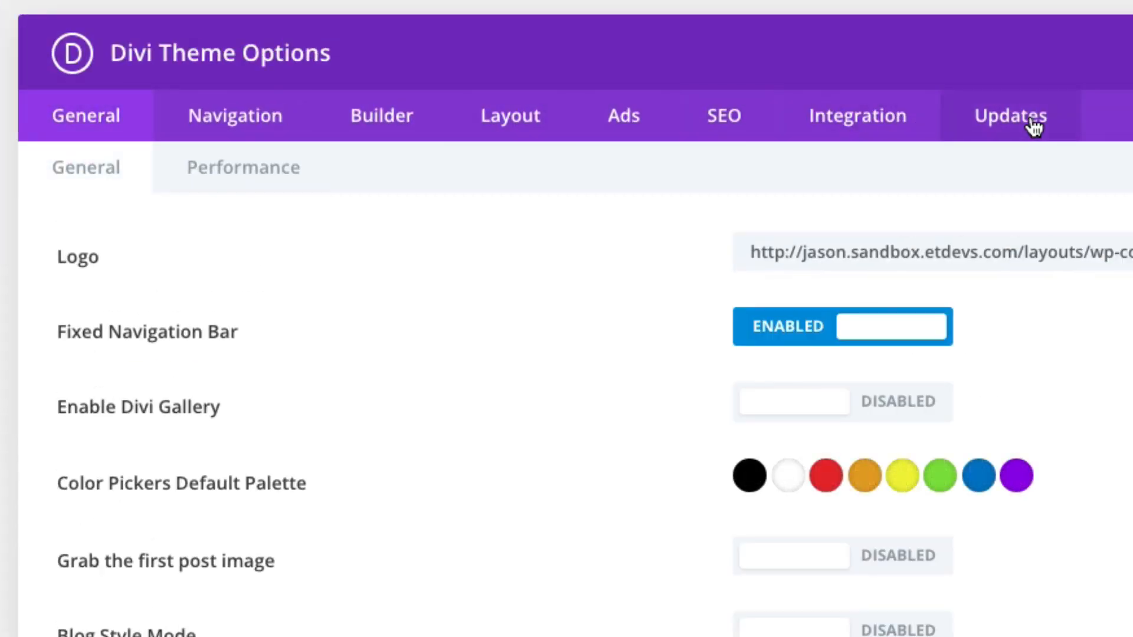
pyautogui.click(1010, 115)
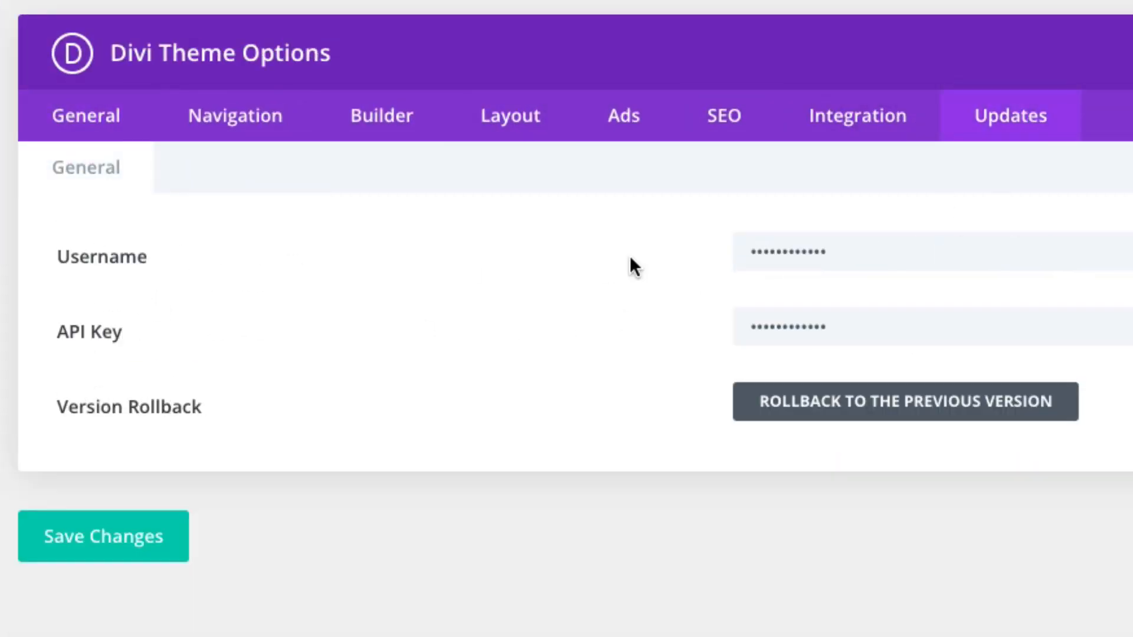
pyautogui.click(777, 327)
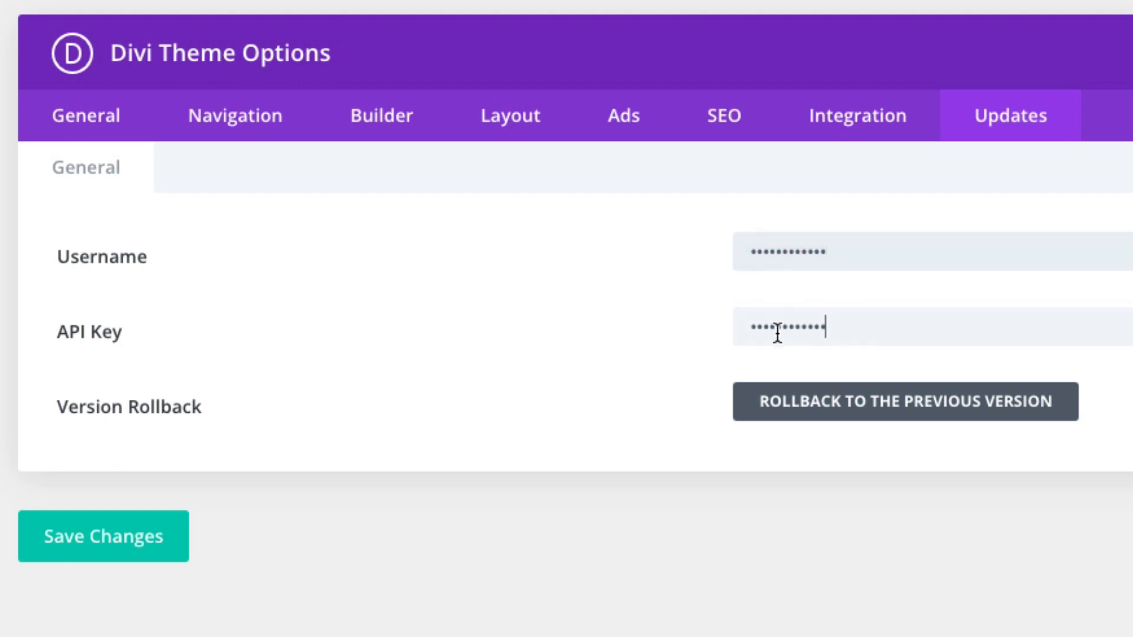
pyautogui.moveTo(463, 516)
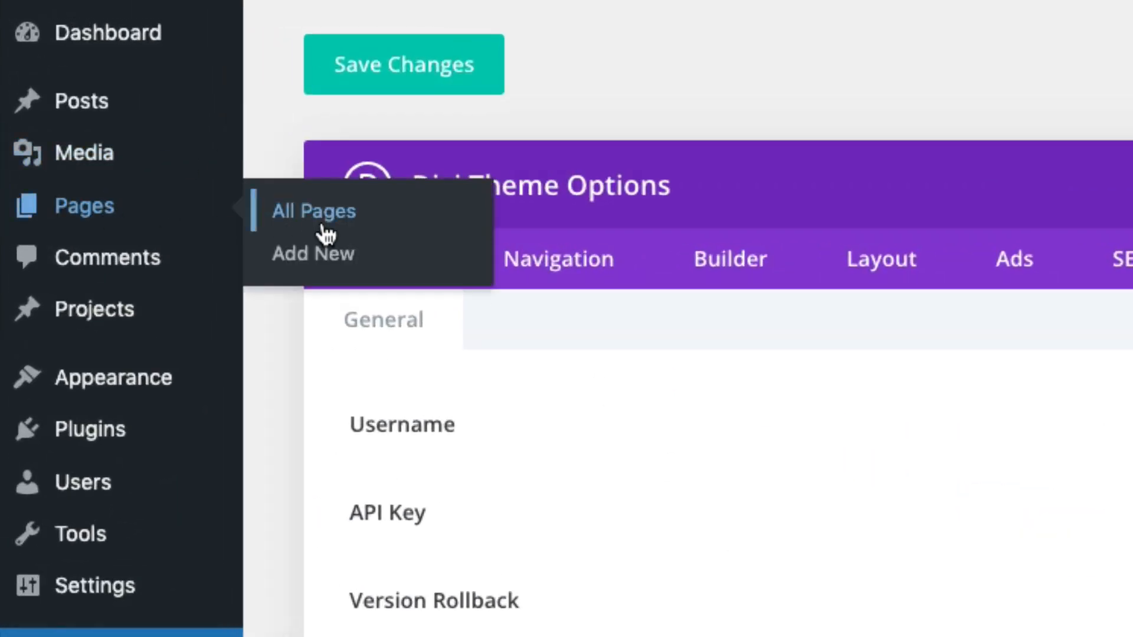
pyautogui.moveTo(339, 259)
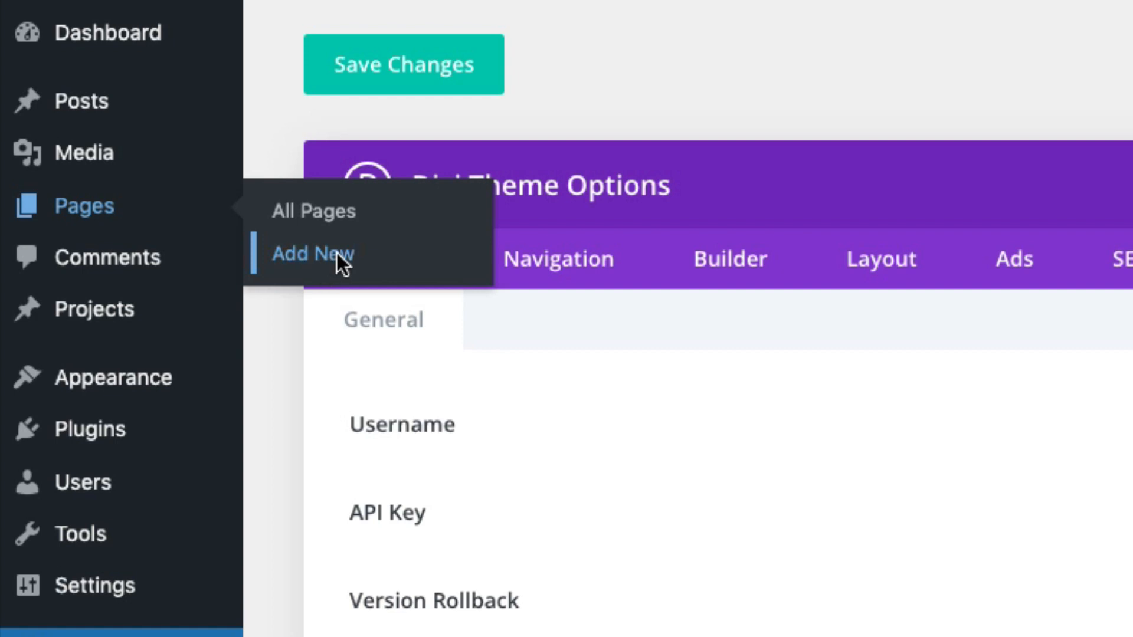
# Step: Add a new page titled 'Home' and launch the Divi Builder on it
pyautogui.click(312, 254)
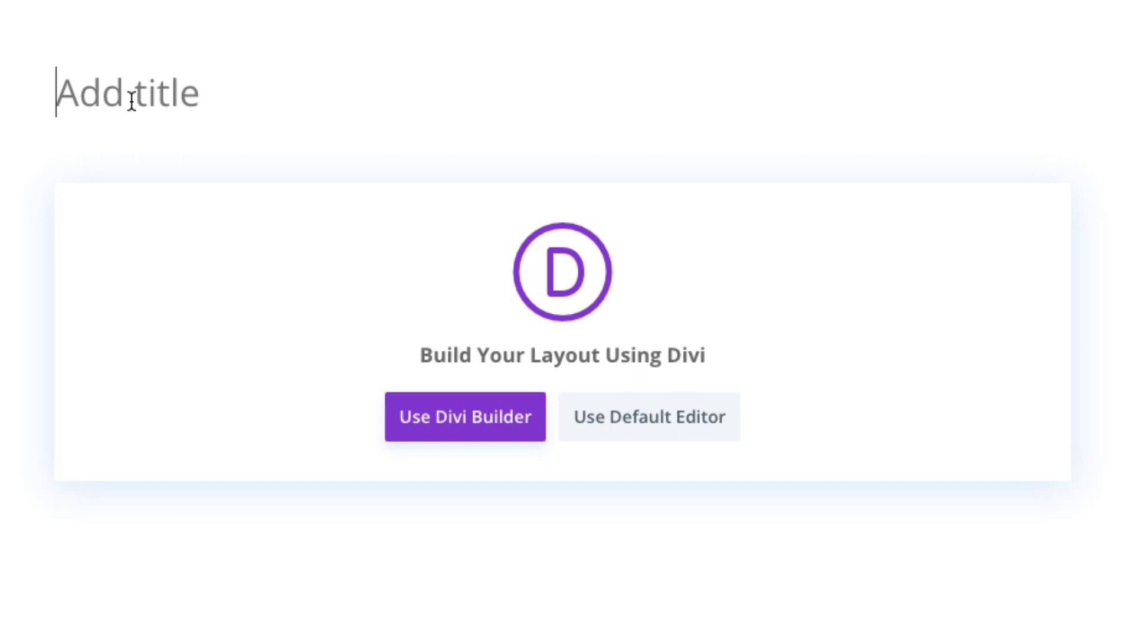
pyautogui.write('H')
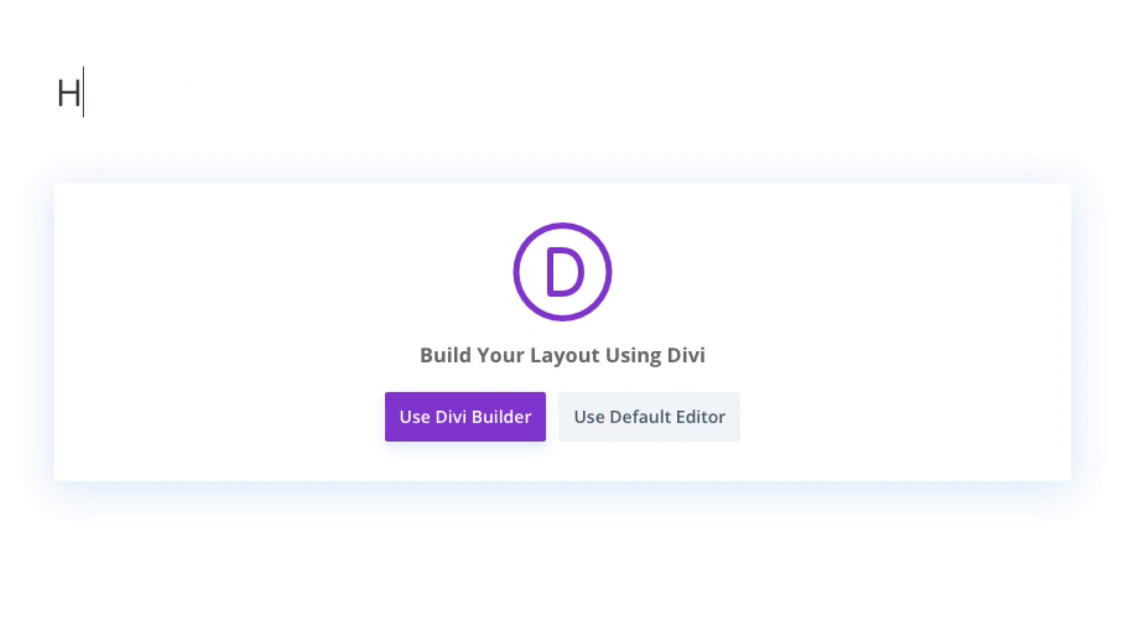
pyautogui.write('ome')
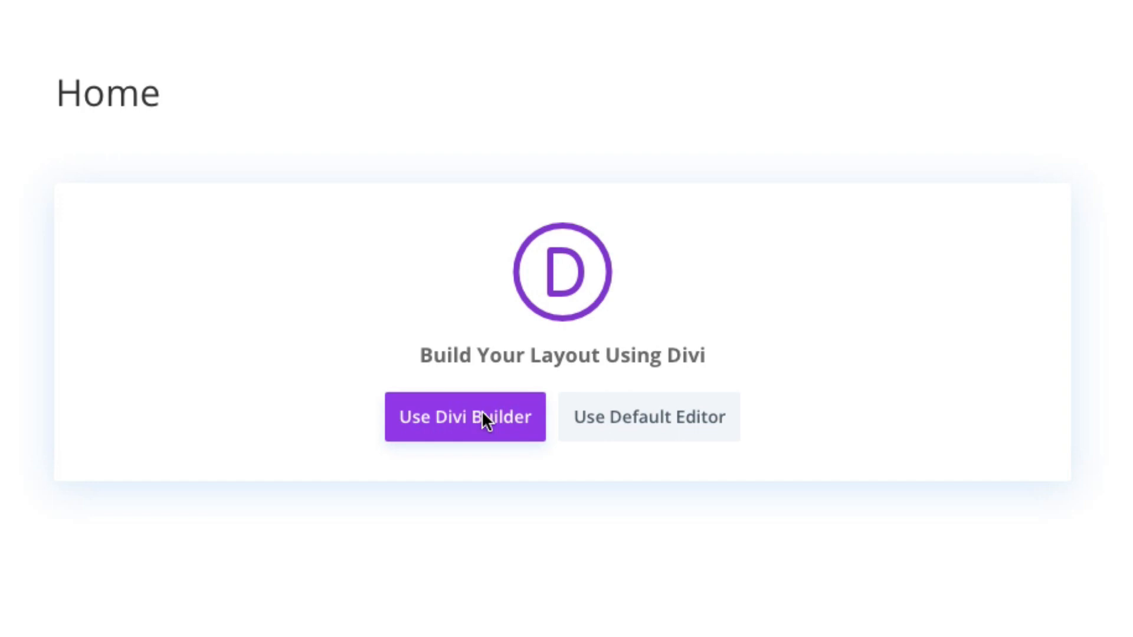
pyautogui.click(464, 417)
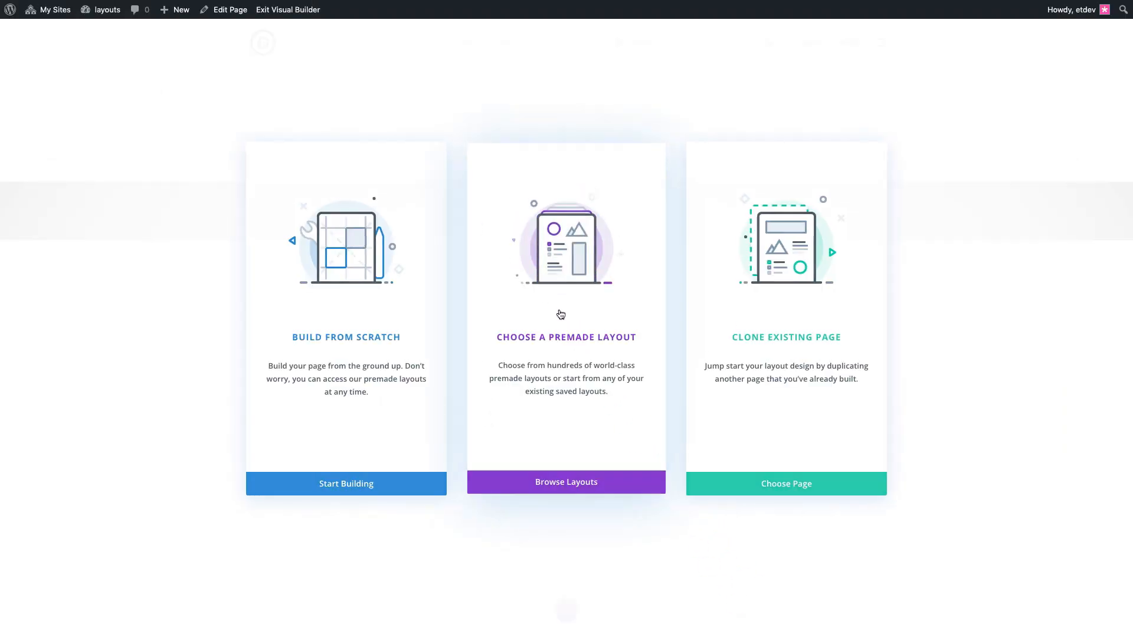
# Step: Browse the premade layouts to the Software Landing Page pack and preview its Home layout
pyautogui.click(565, 482)
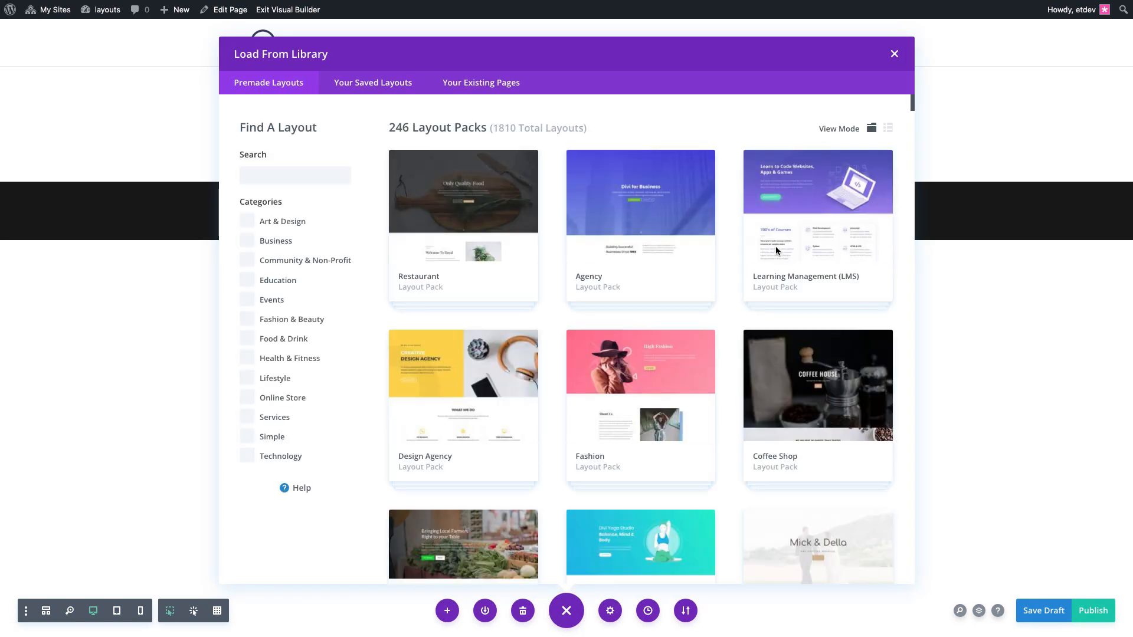
pyautogui.moveTo(848, 134)
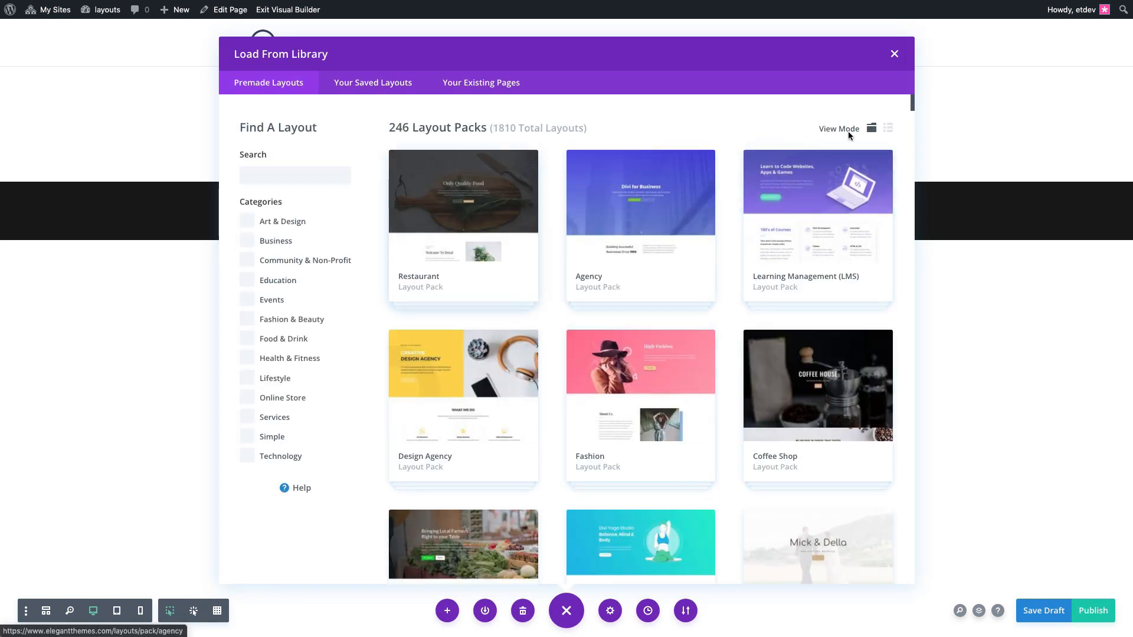
pyautogui.scroll(-3)
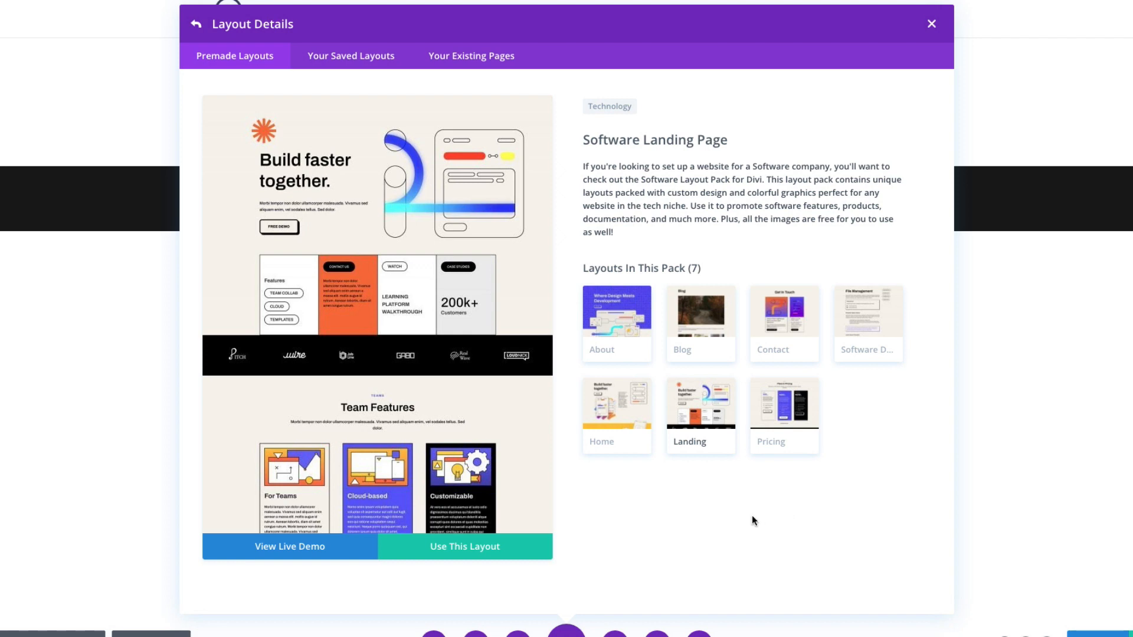
pyautogui.moveTo(787, 287)
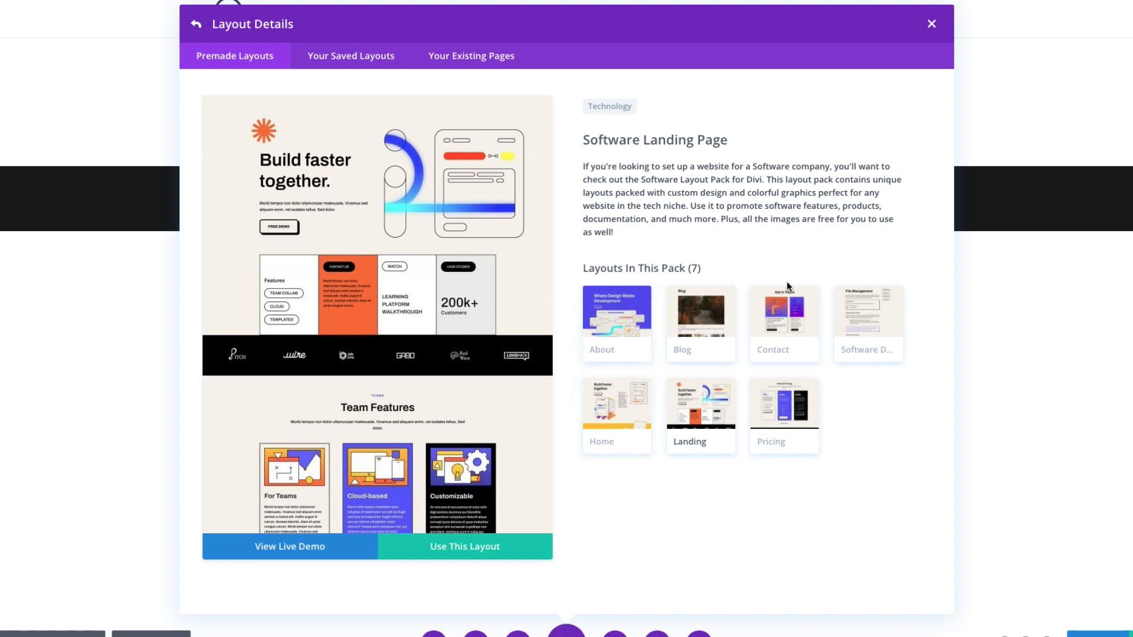
pyautogui.moveTo(793, 413)
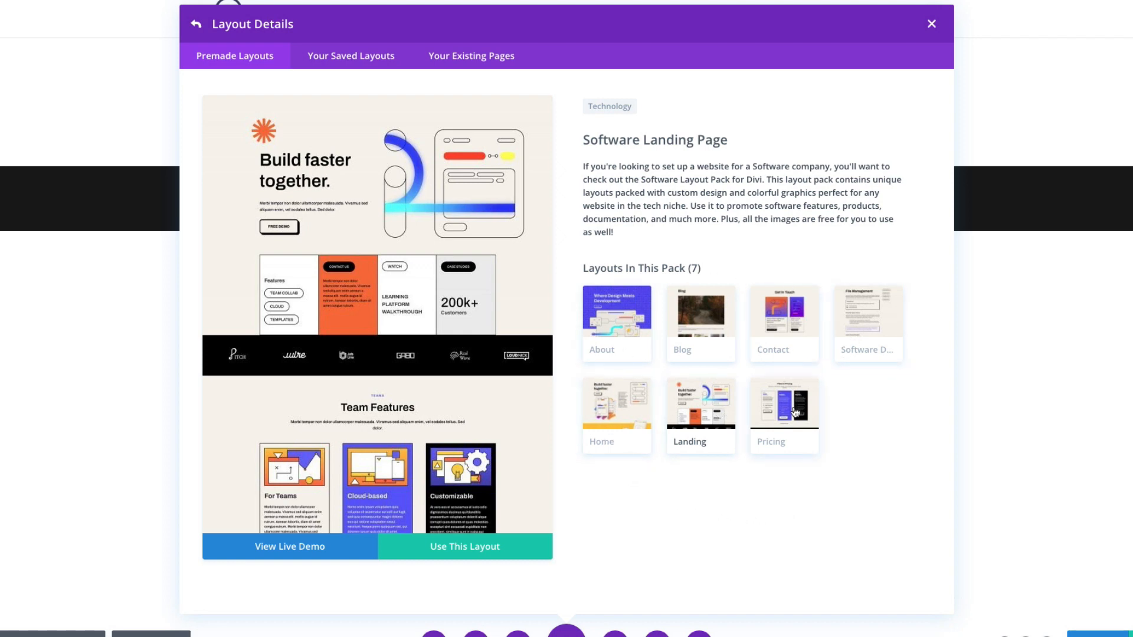
pyautogui.click(616, 401)
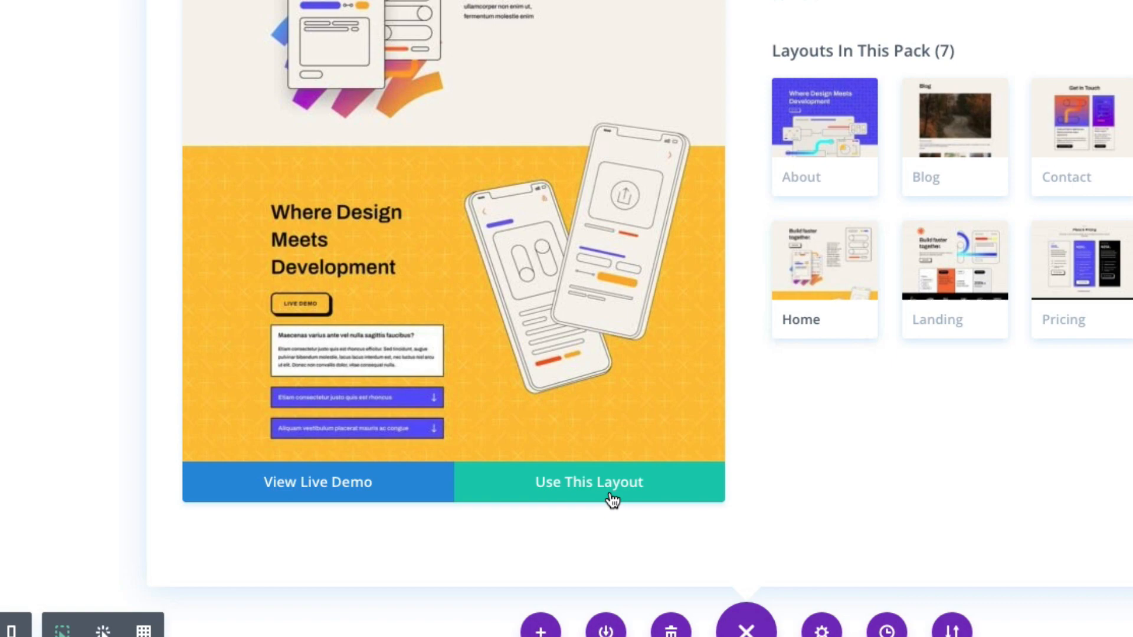
# Step: Use the Software pack's Home layout on the page, leaving seven Divi pages in All Pages
pyautogui.click(589, 481)
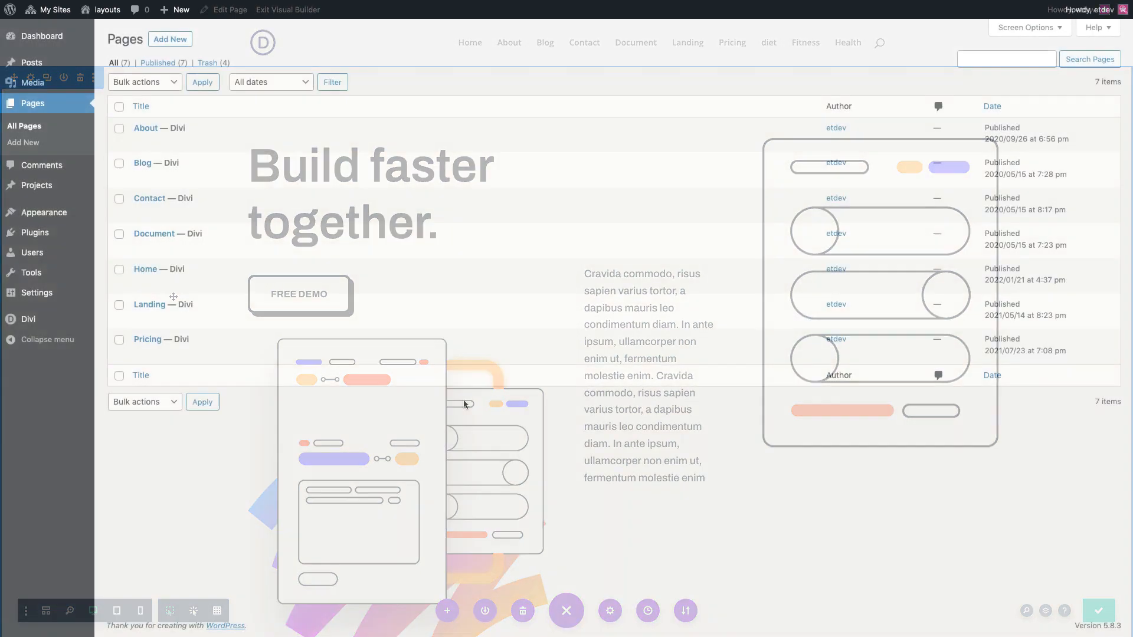
# Step: In Appearance > Menus create a menu named 'Main' and tick Select All under Pages
pyautogui.click(566, 611)
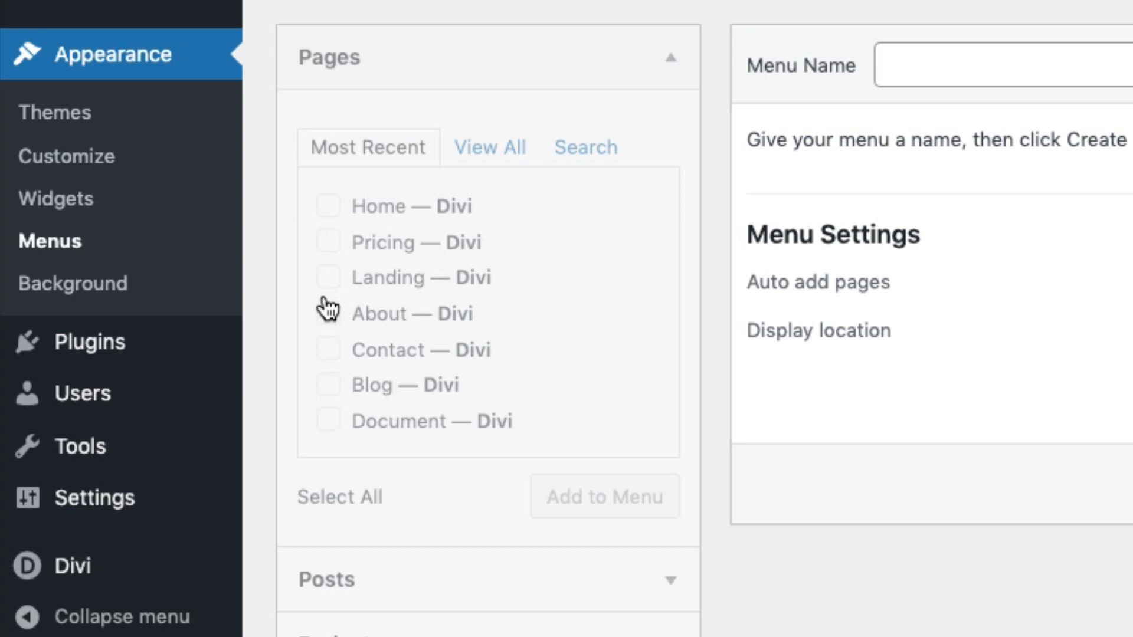
pyautogui.click(594, 282)
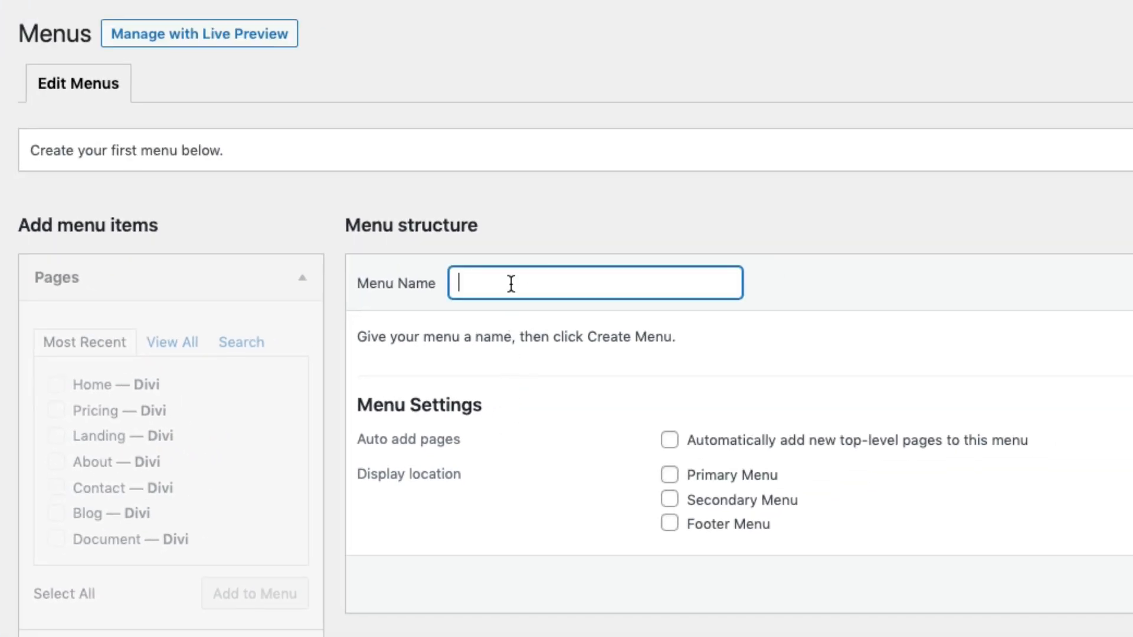
pyautogui.write('Main')
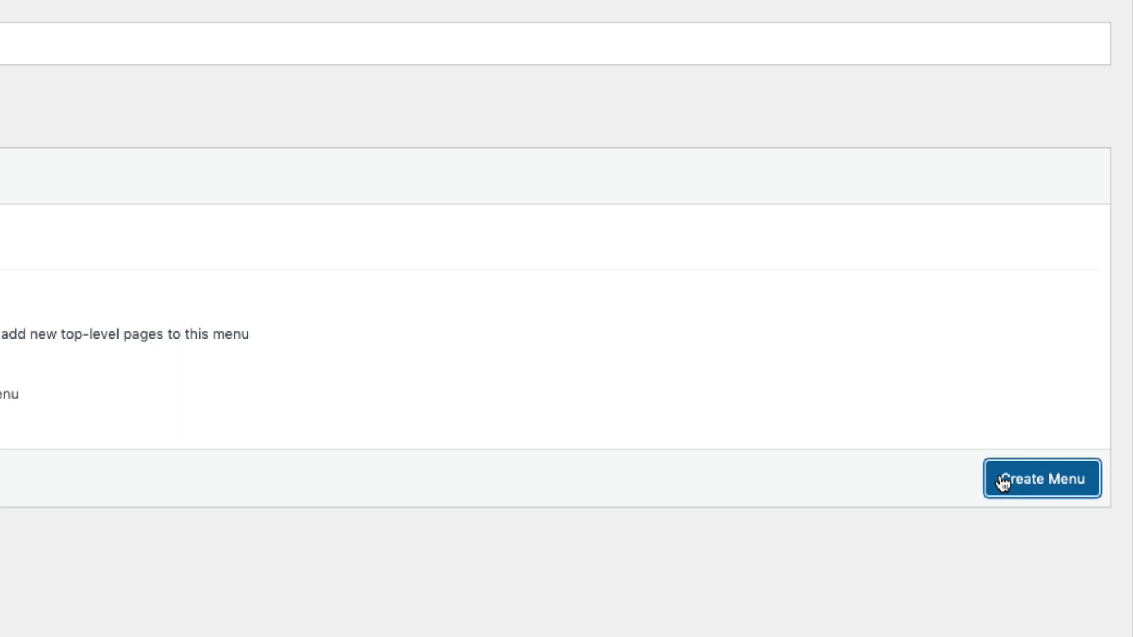
pyautogui.click(1041, 478)
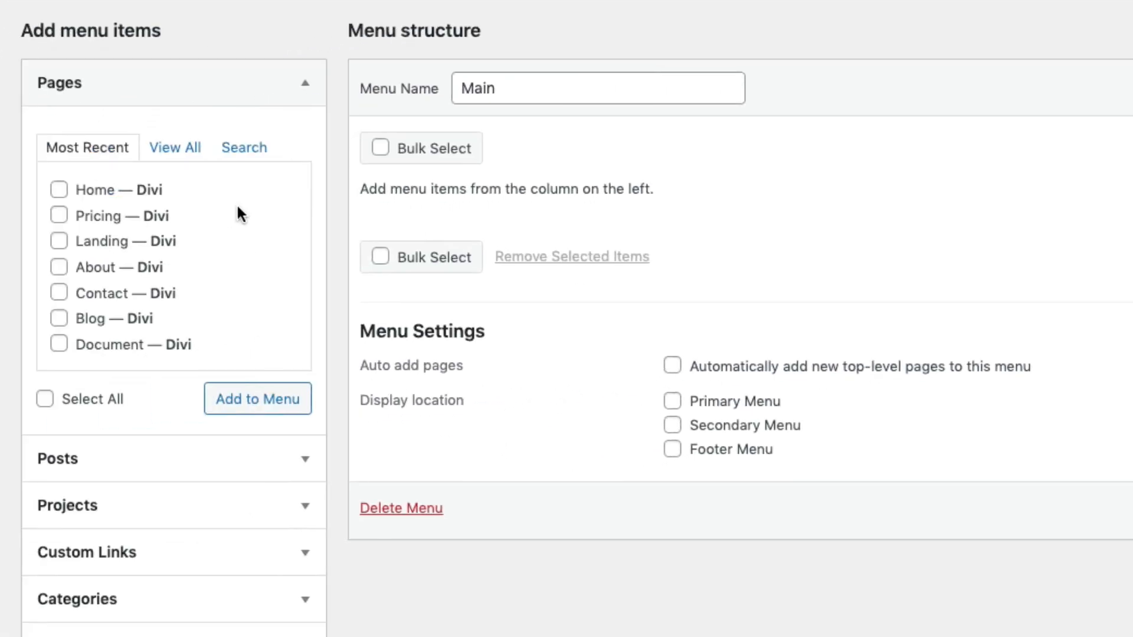
pyautogui.moveTo(61, 329)
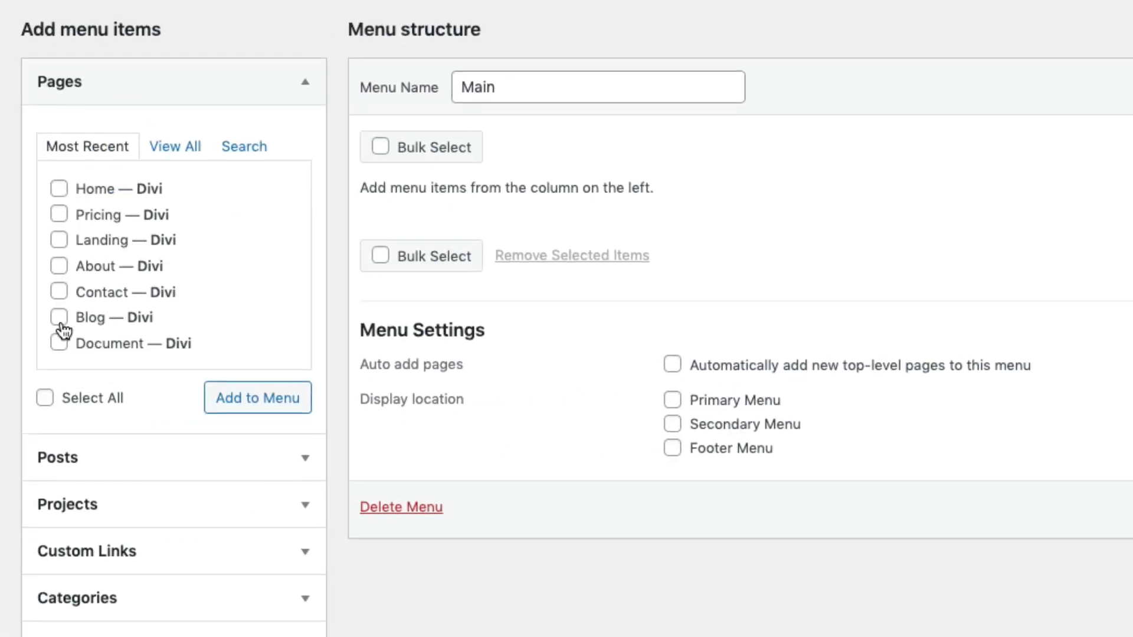
pyautogui.click(44, 397)
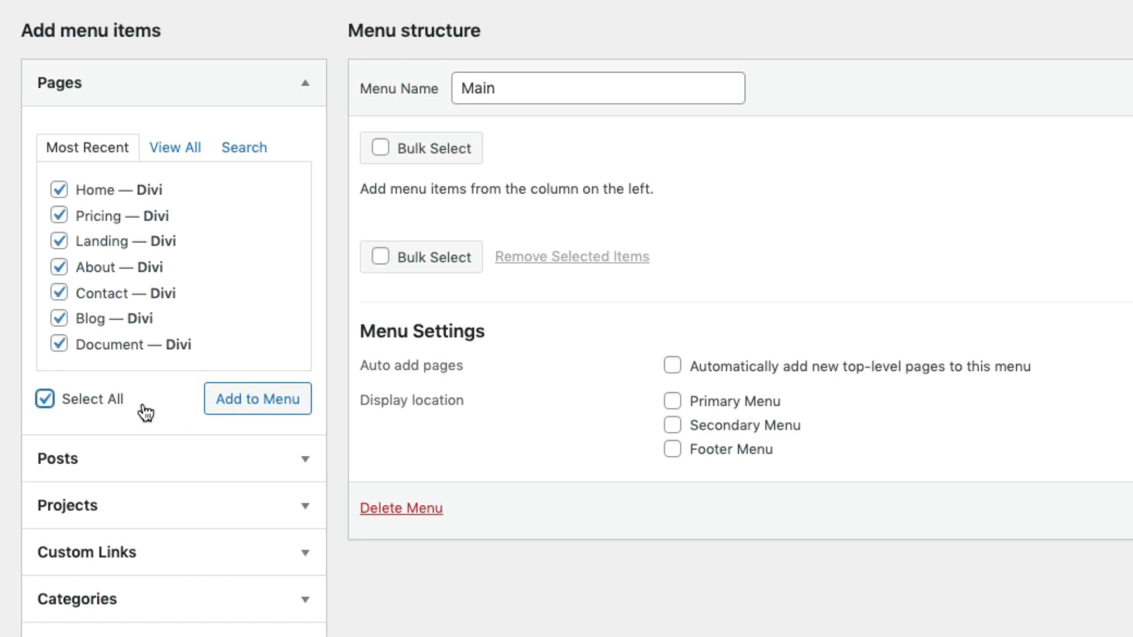
# Step: Add the seven pages to Main, set its display location to Primary Menu, and save it
pyautogui.click(257, 399)
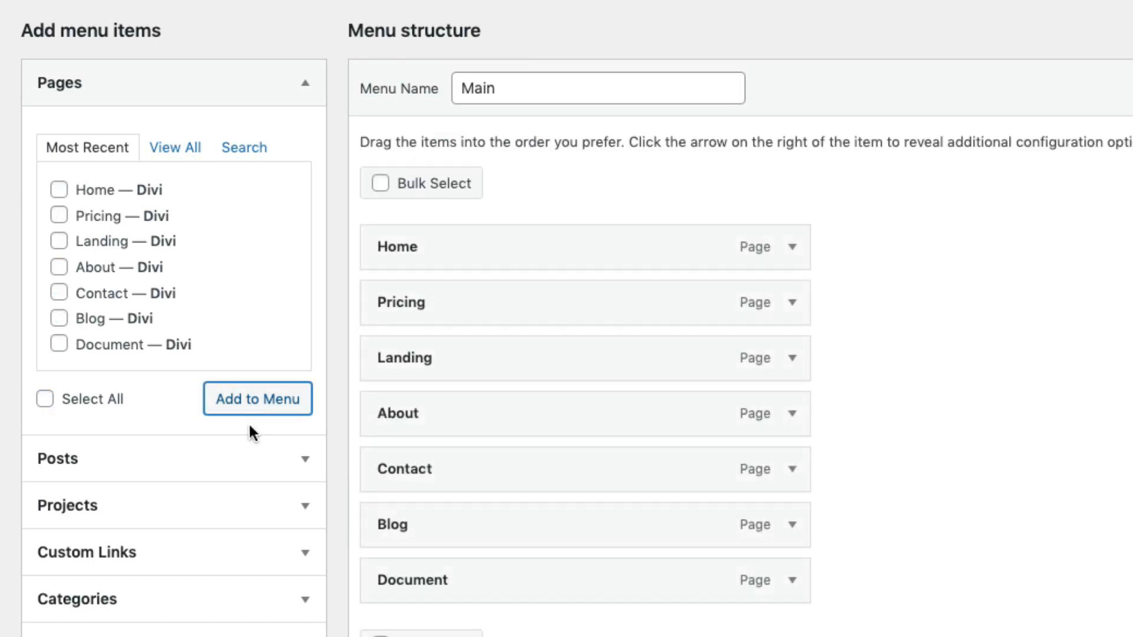
pyautogui.moveTo(523, 230)
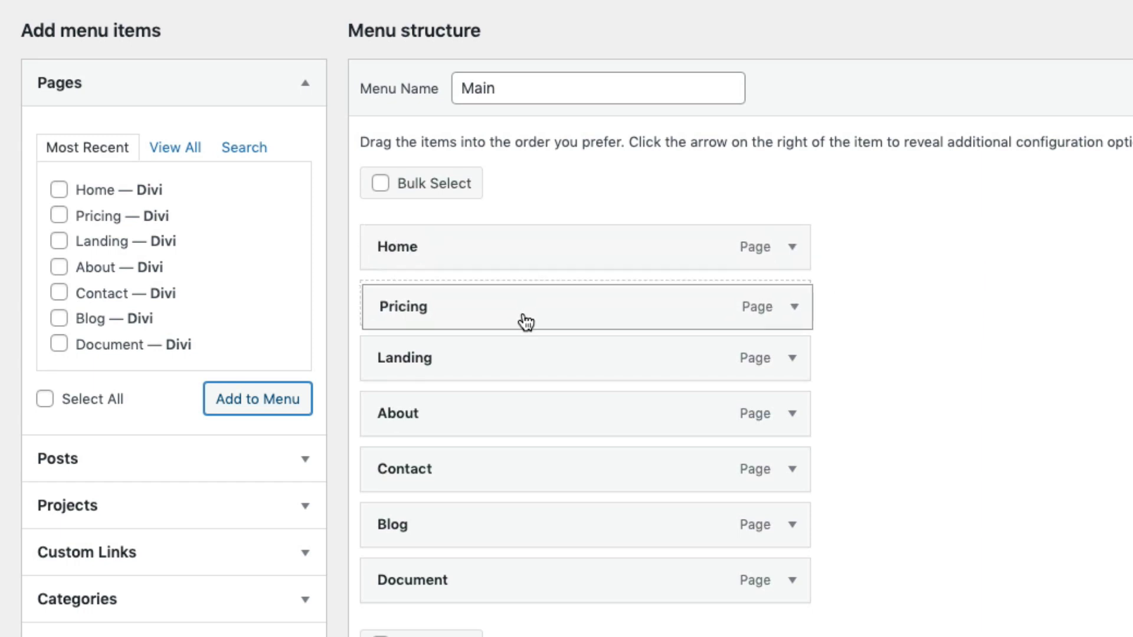
pyautogui.scroll(-3)
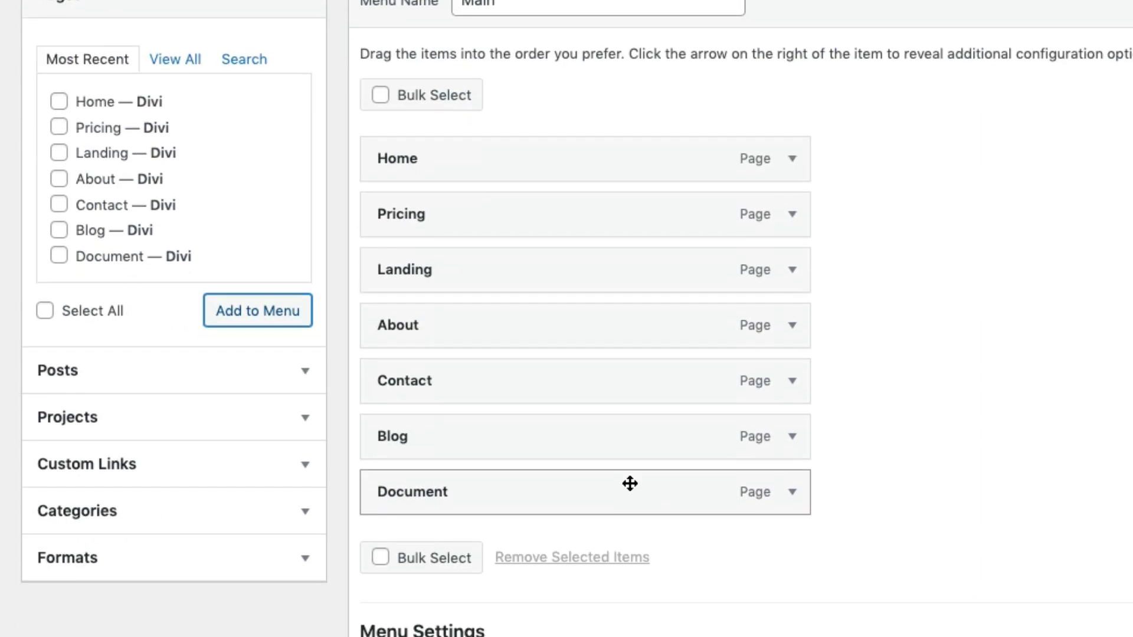
pyautogui.scroll(-3)
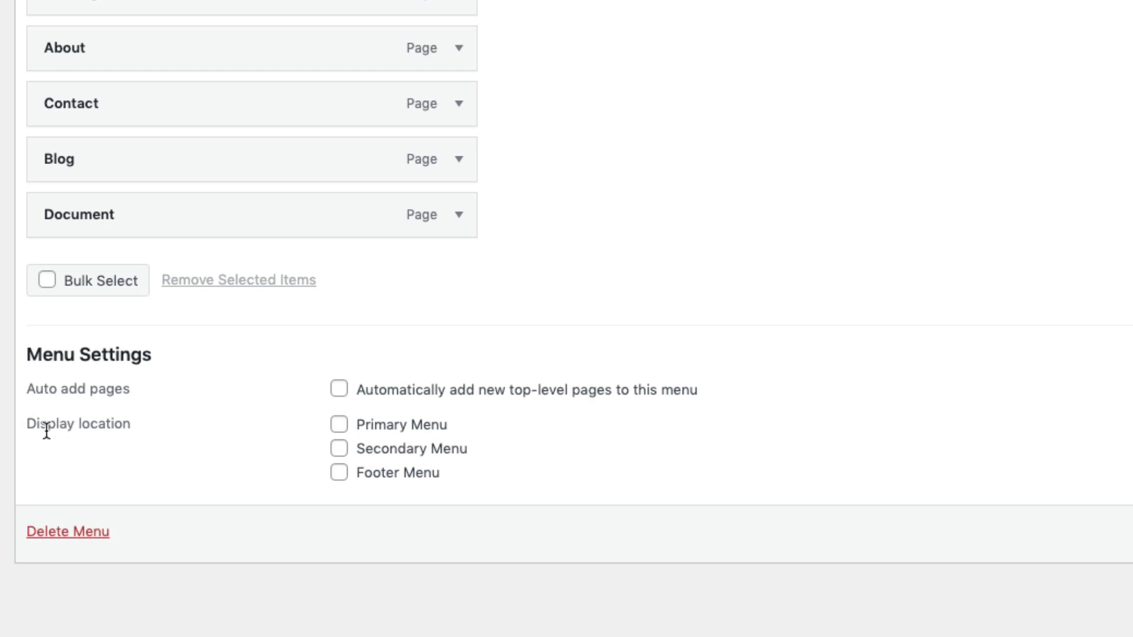
pyautogui.click(338, 425)
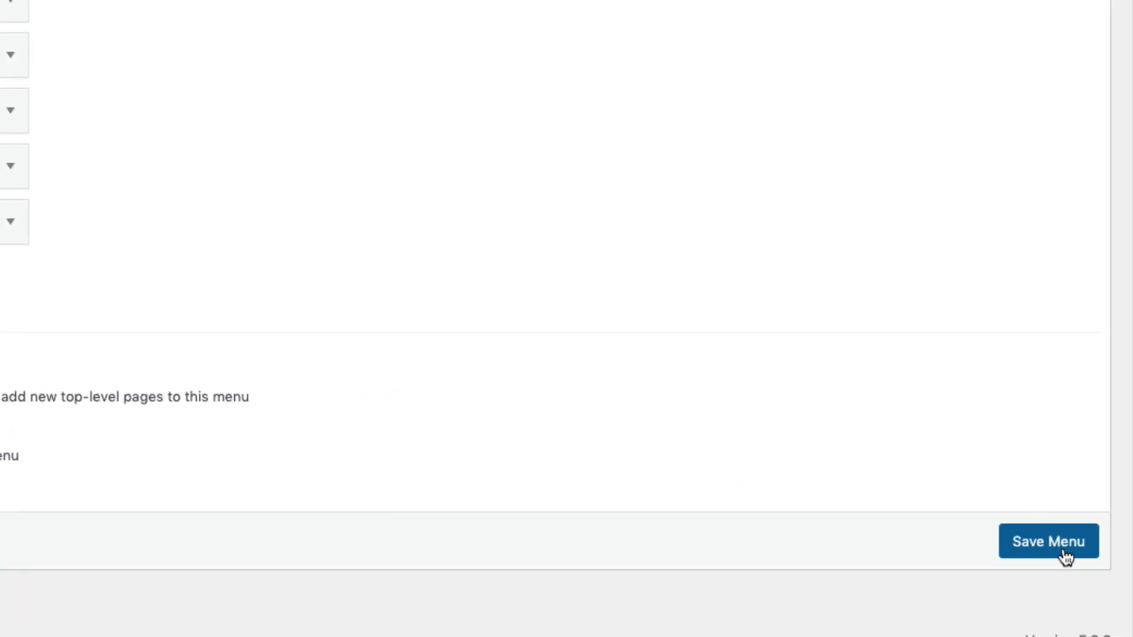
pyautogui.click(1049, 542)
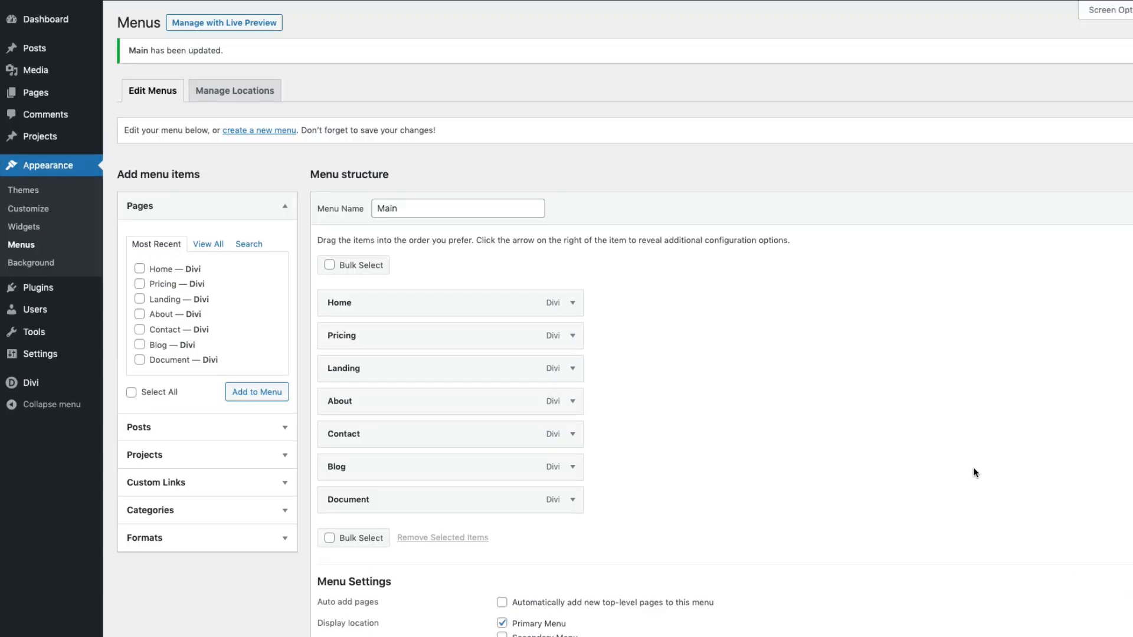
pyautogui.moveTo(931, 467)
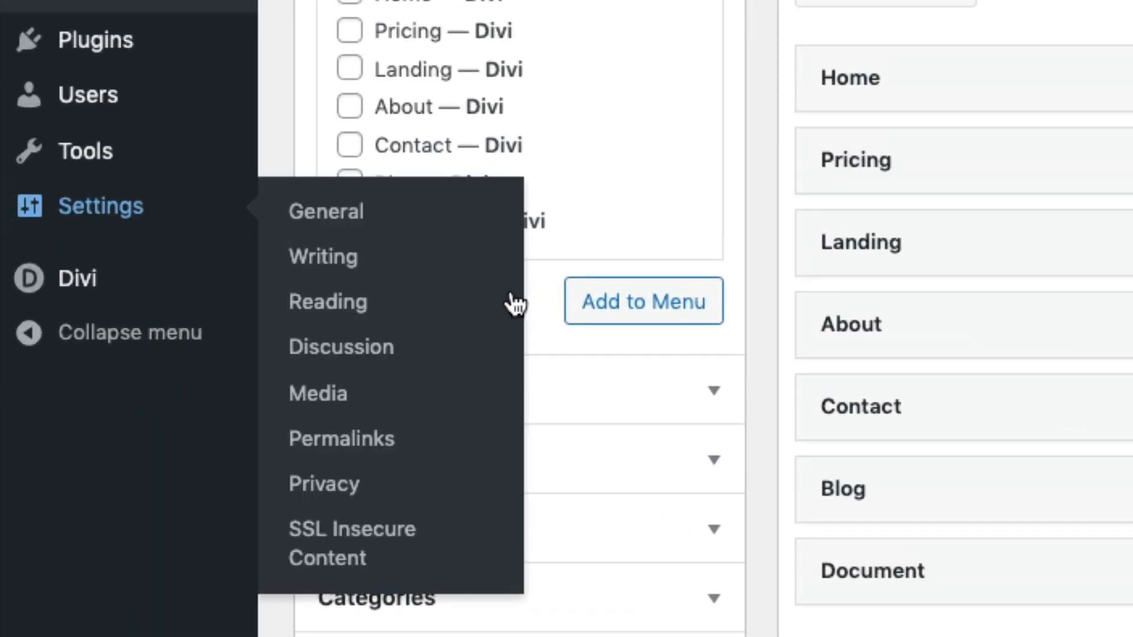
# Step: In Settings > Reading choose a static homepage and pick 'Home' as the Homepage
pyautogui.click(327, 300)
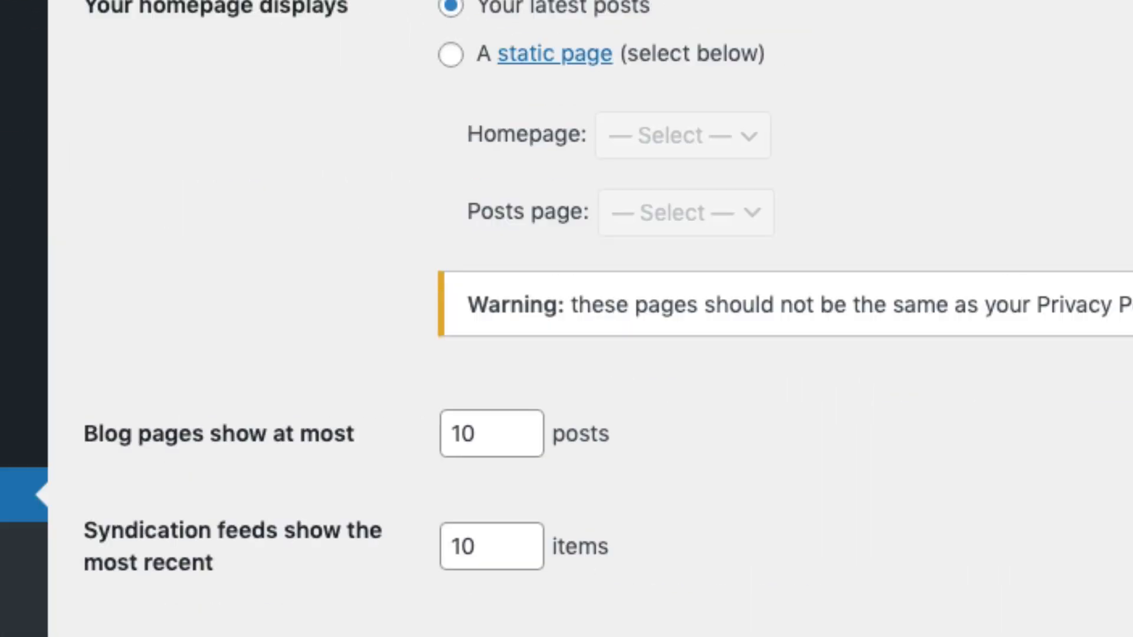
pyautogui.scroll(3)
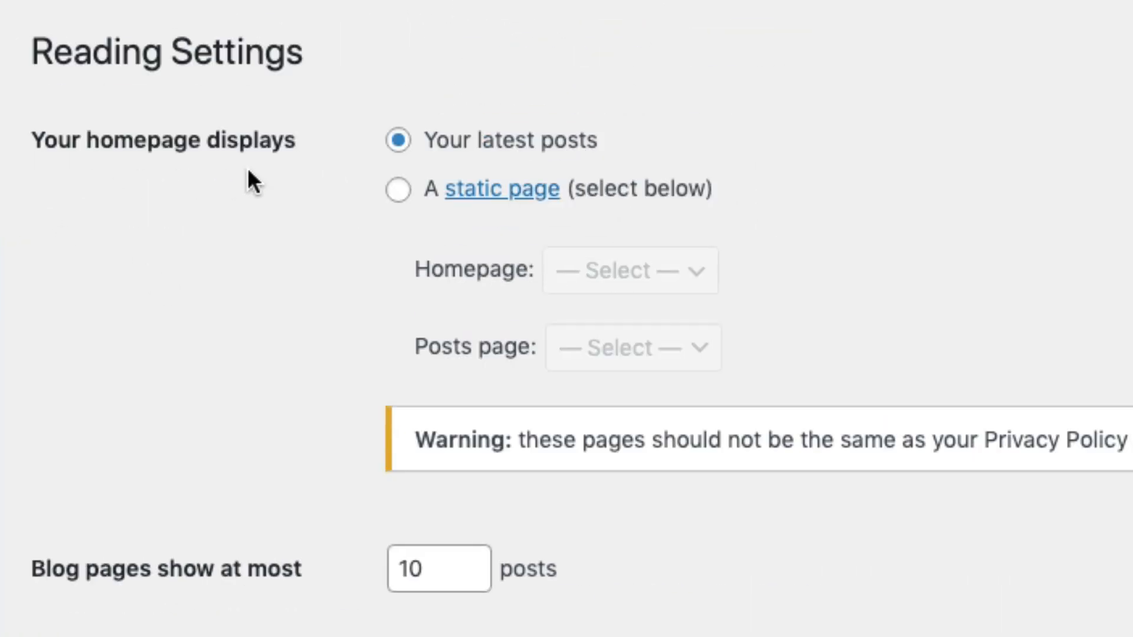
pyautogui.click(398, 189)
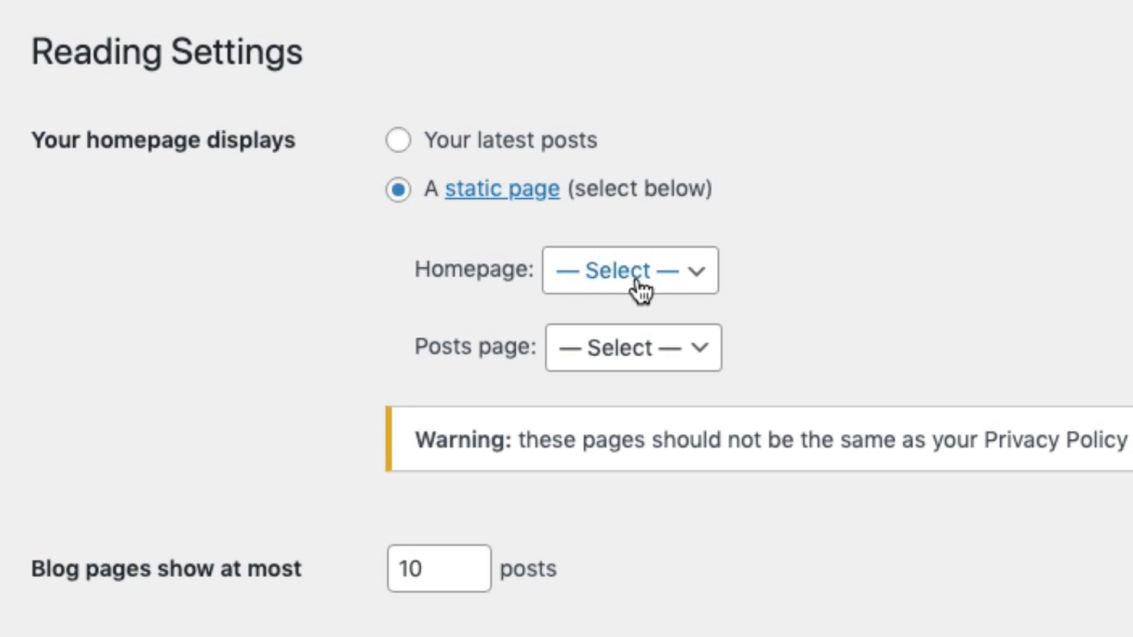
pyautogui.click(629, 270)
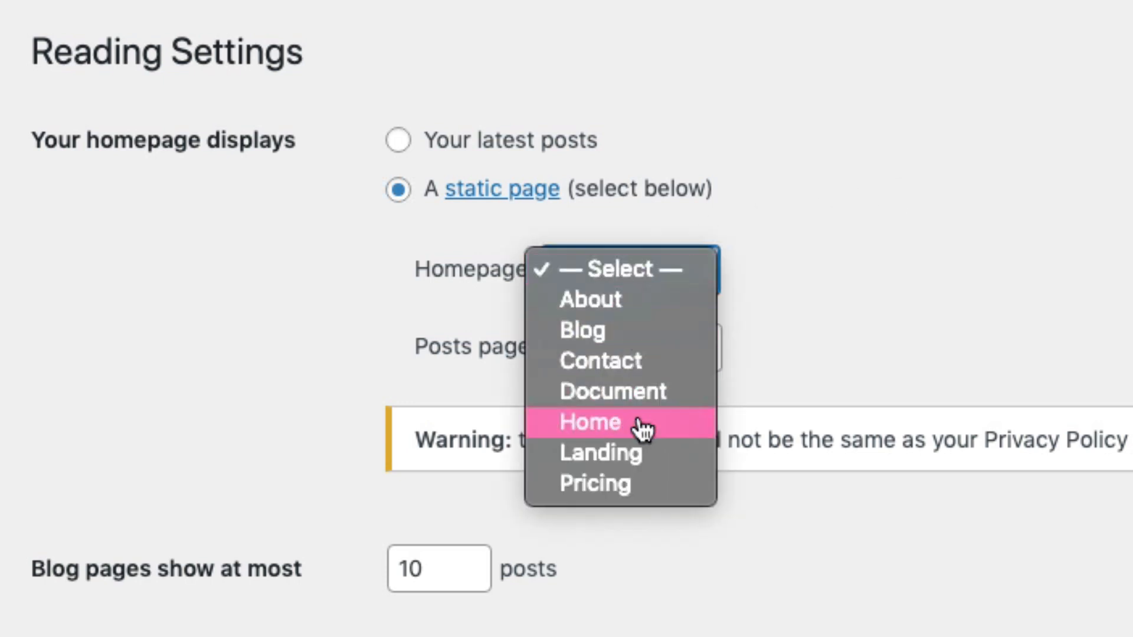
pyautogui.click(588, 423)
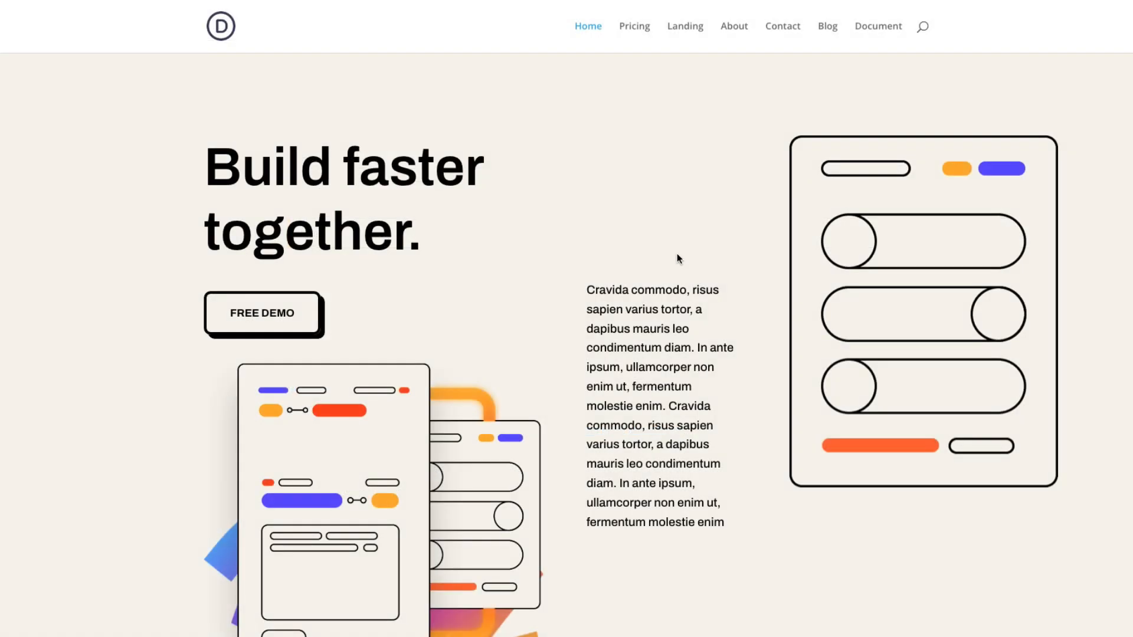
pyautogui.scroll(-3)
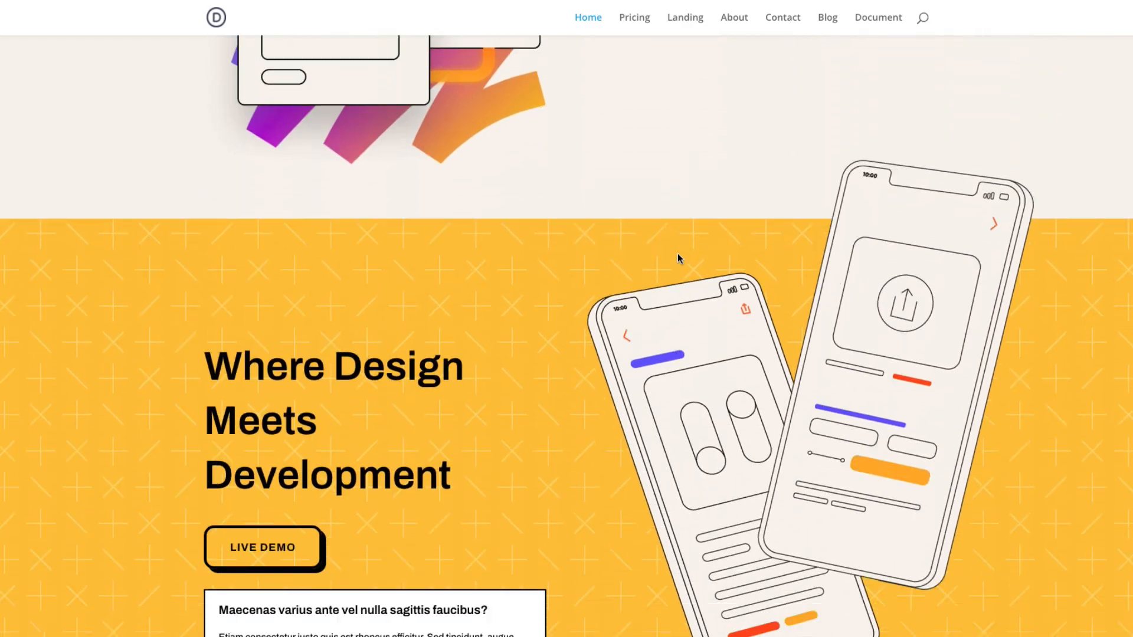